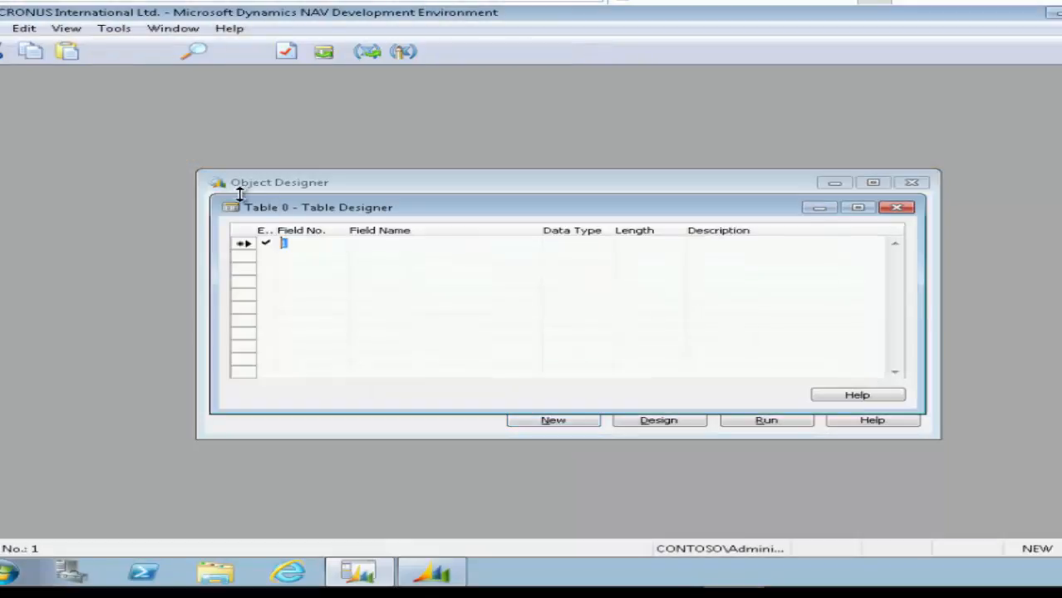
Define field 10 Code (Code) and field 20 Name (Text, 30) in the new table.
text(10)
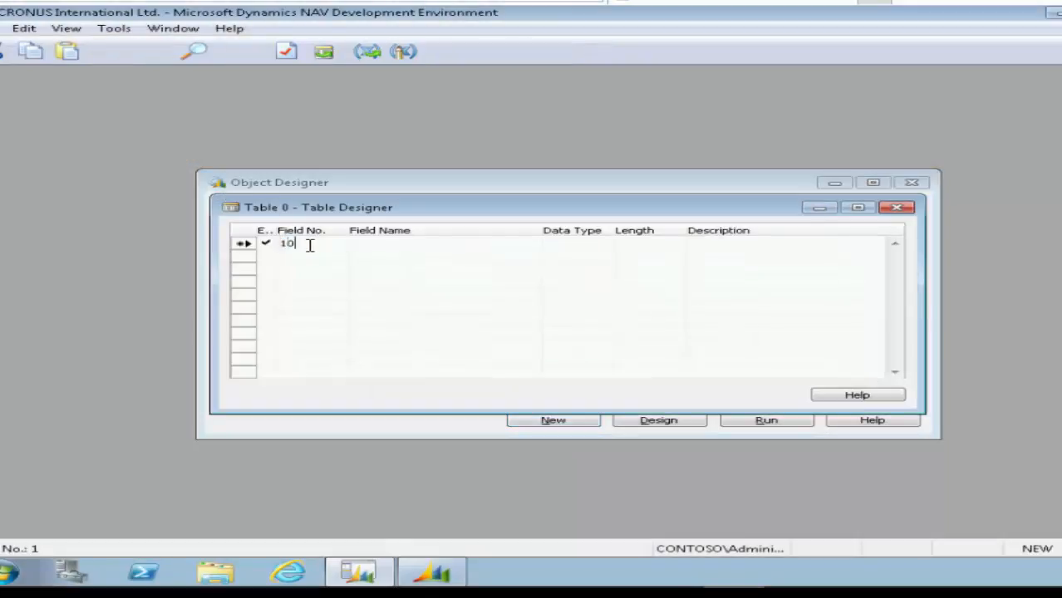
text(C)
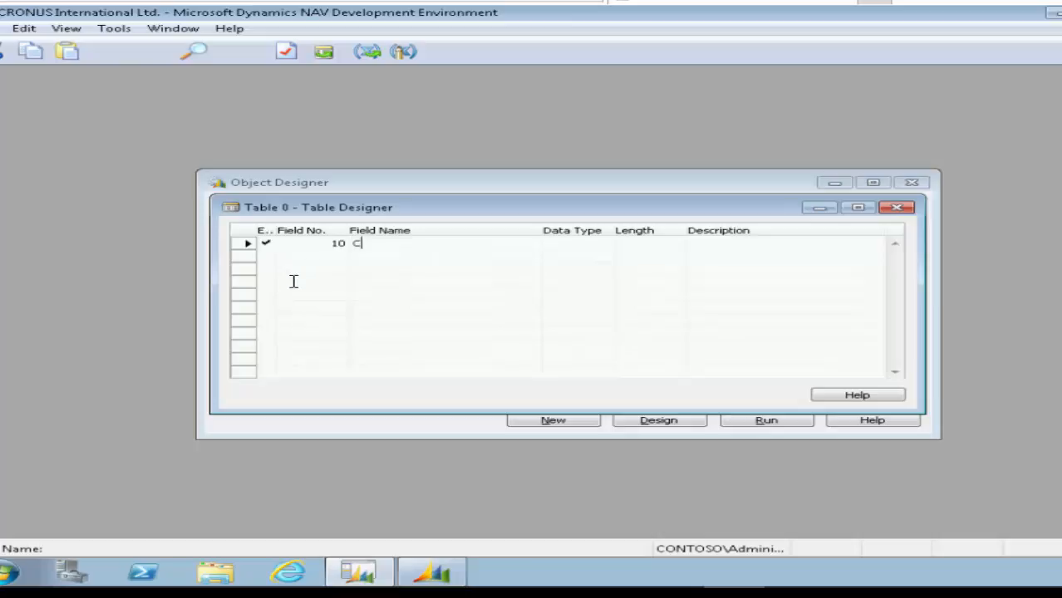
key(Tab)
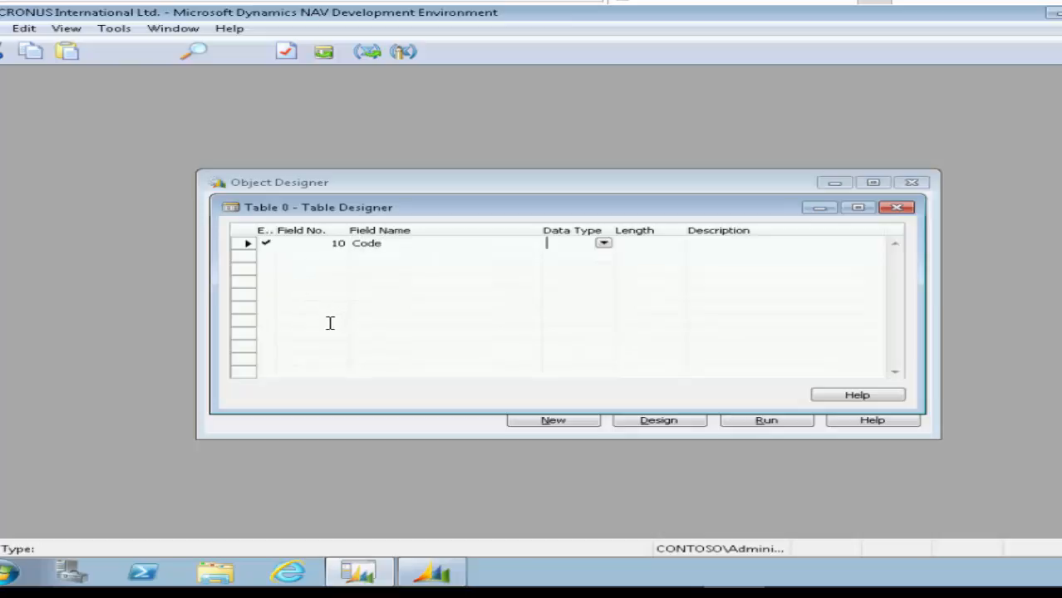
click(569, 243)
text(Code)
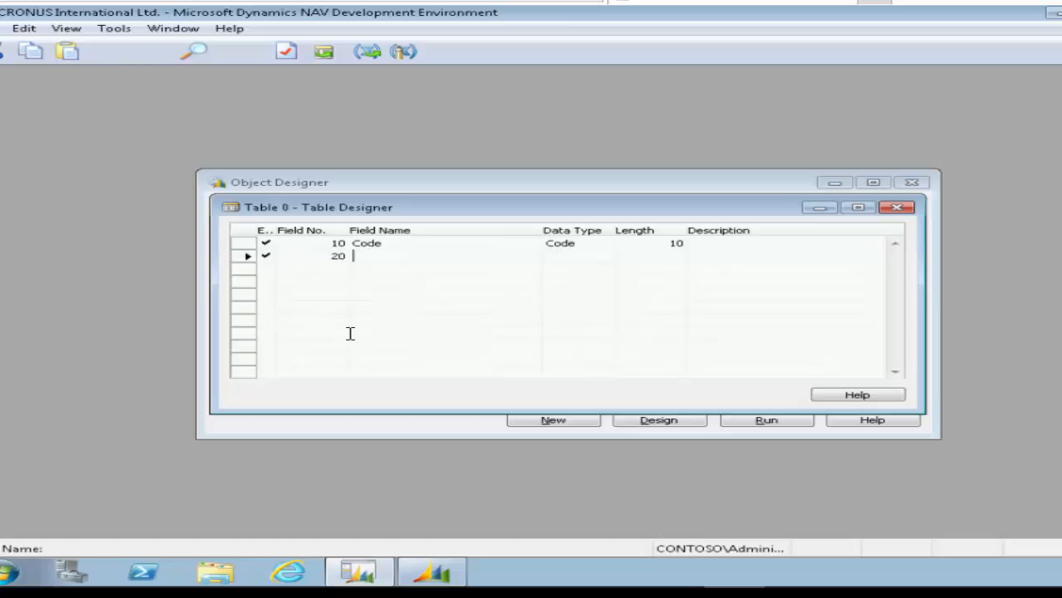
text(Name)
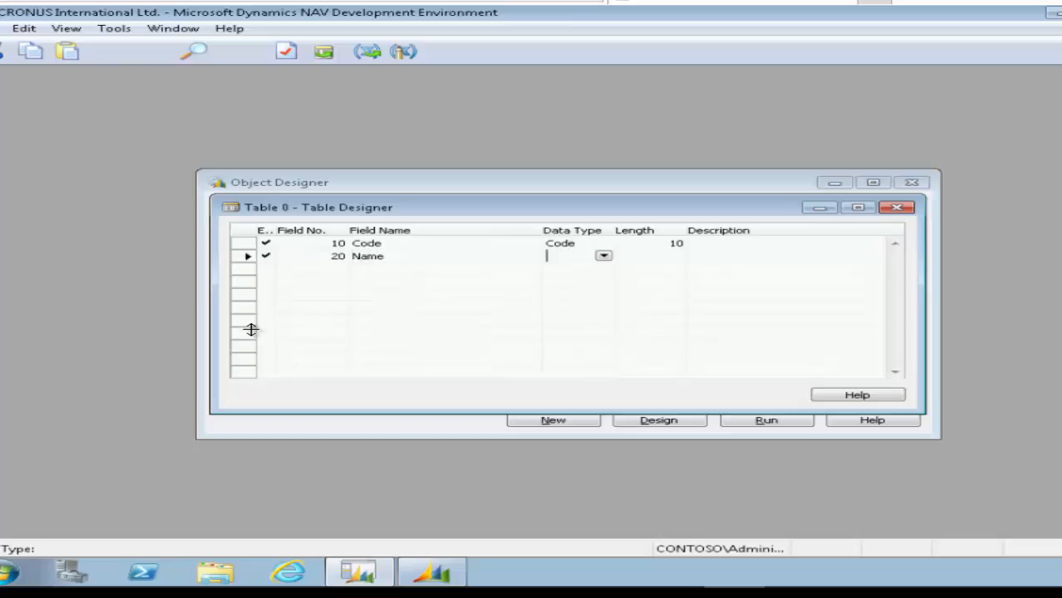
text(Text)
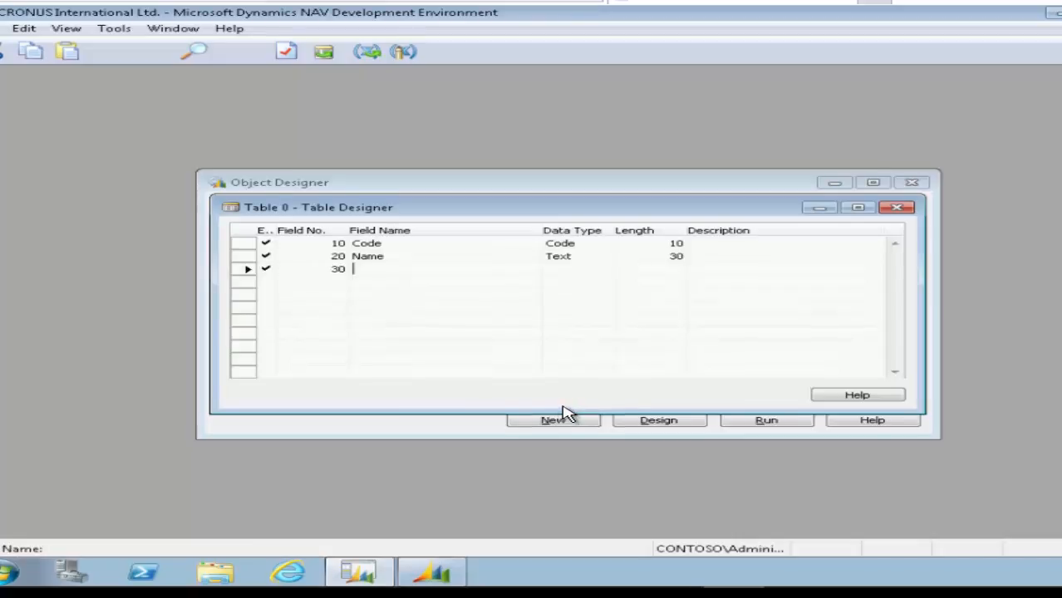
Add field 30 Description (Text, 50) and field 40 Type (Option).
text(Description)
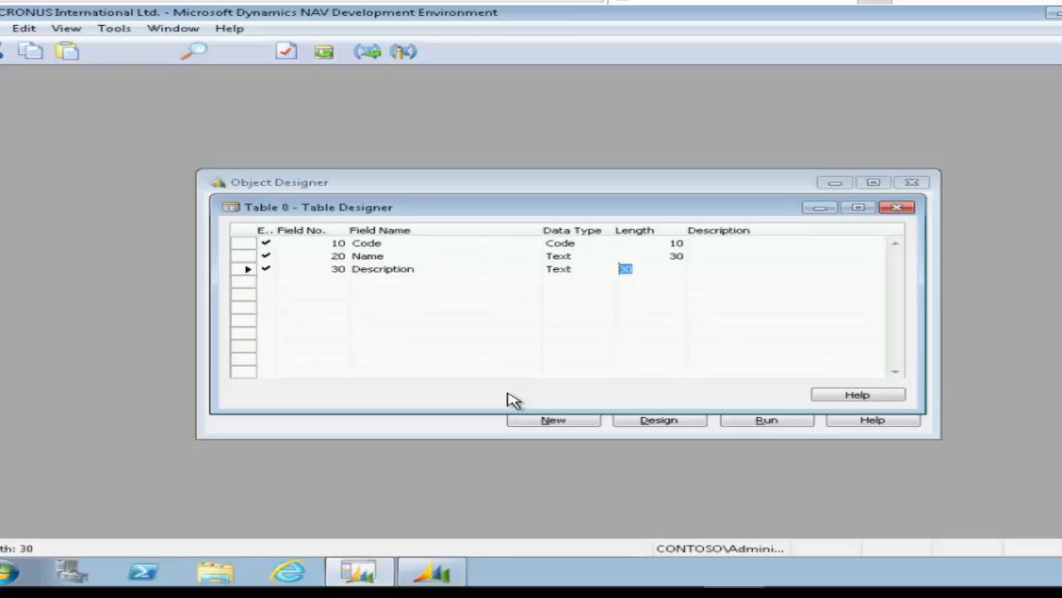
text(50)
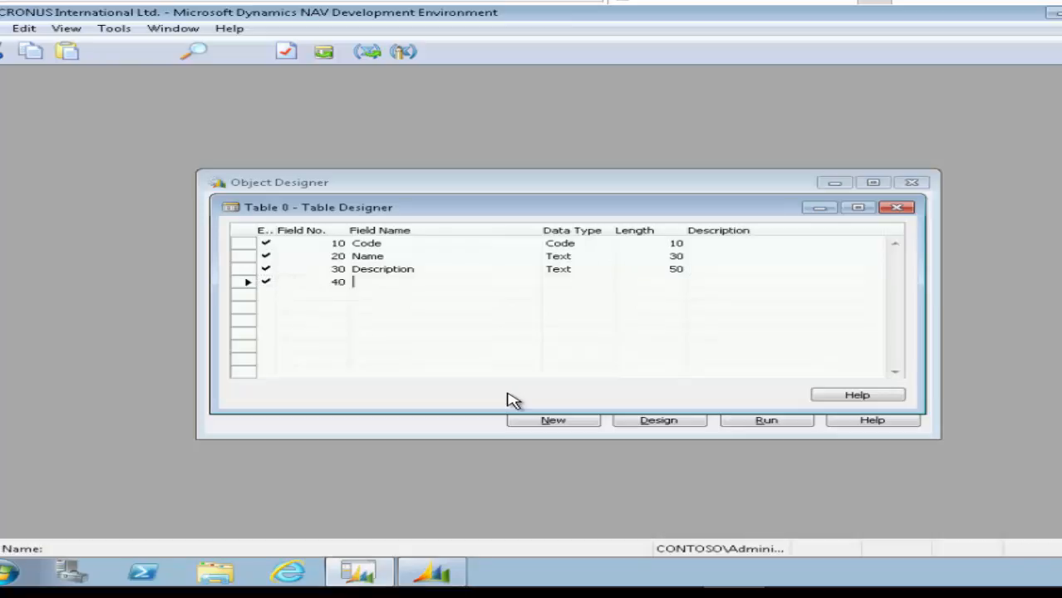
text(Type)
click(577, 282)
text(Option)
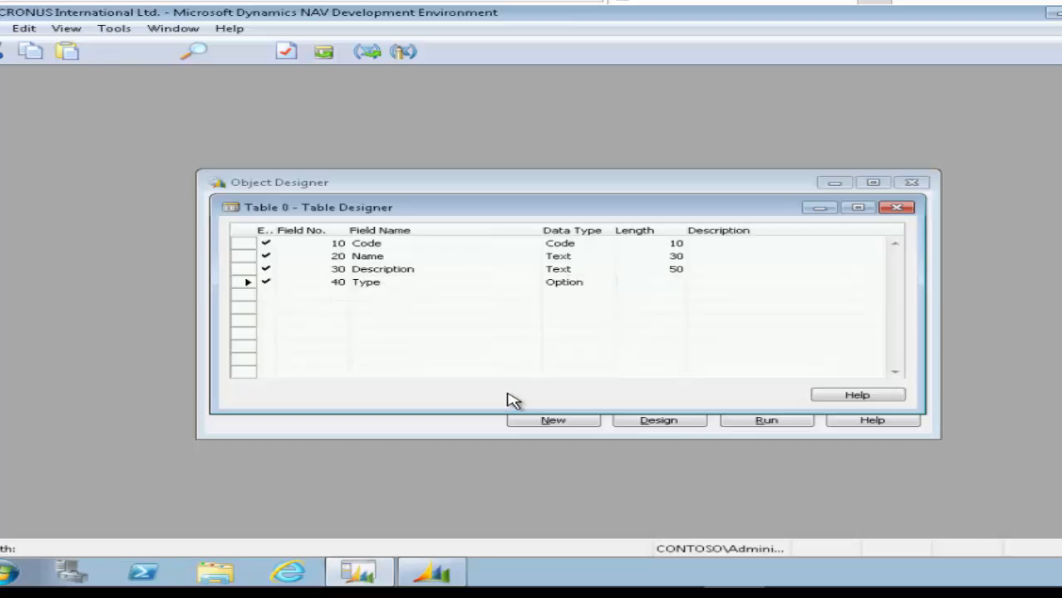
Add Duration (Decimal), Price (Decimal) and Active (Boolean) as fields 50, 60 and 70.
text(s)
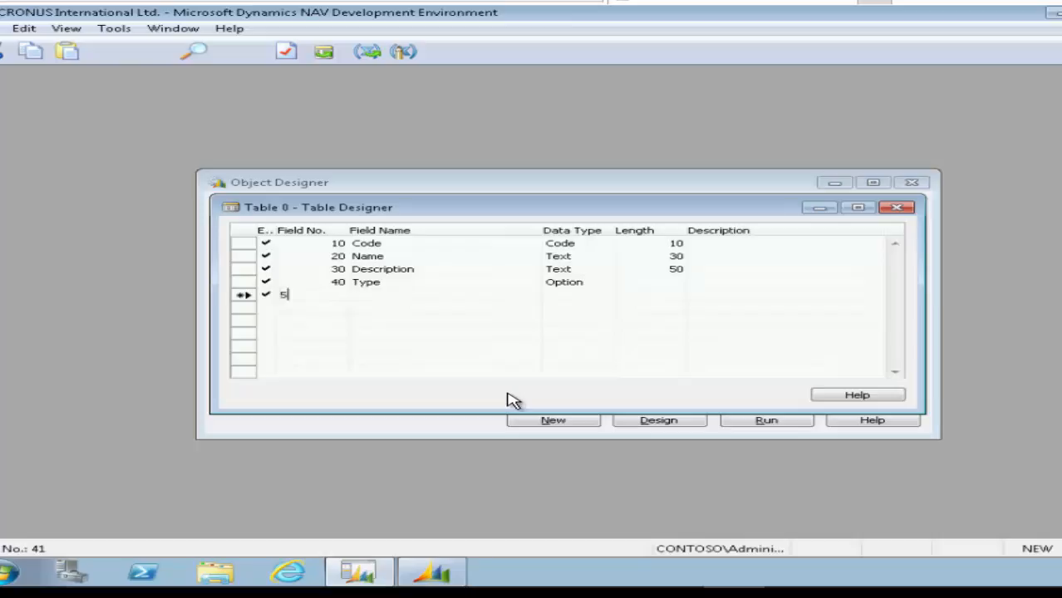
text(Duration)
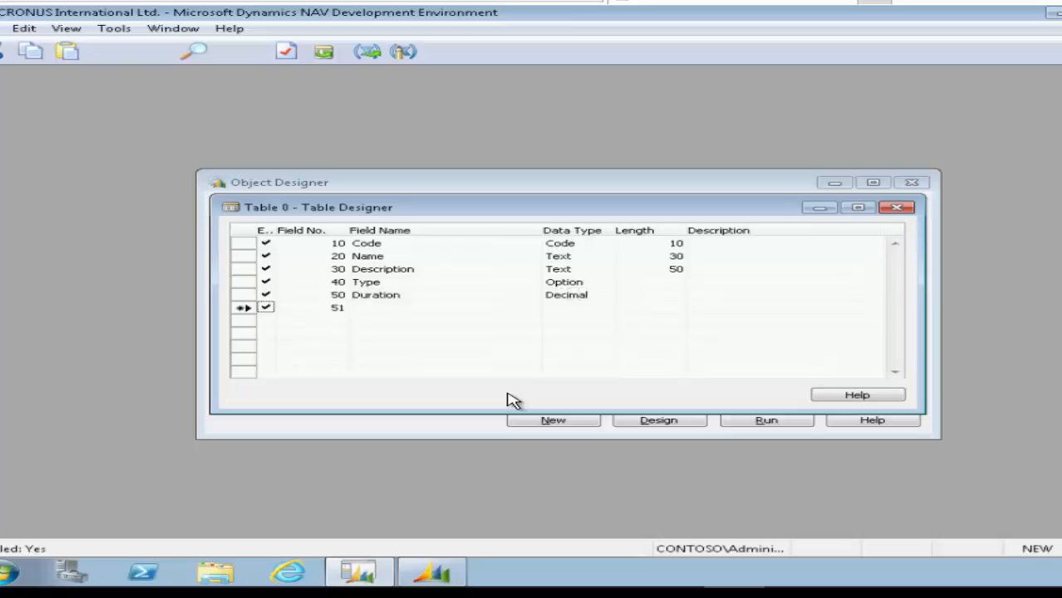
text(60)
text(Dec)
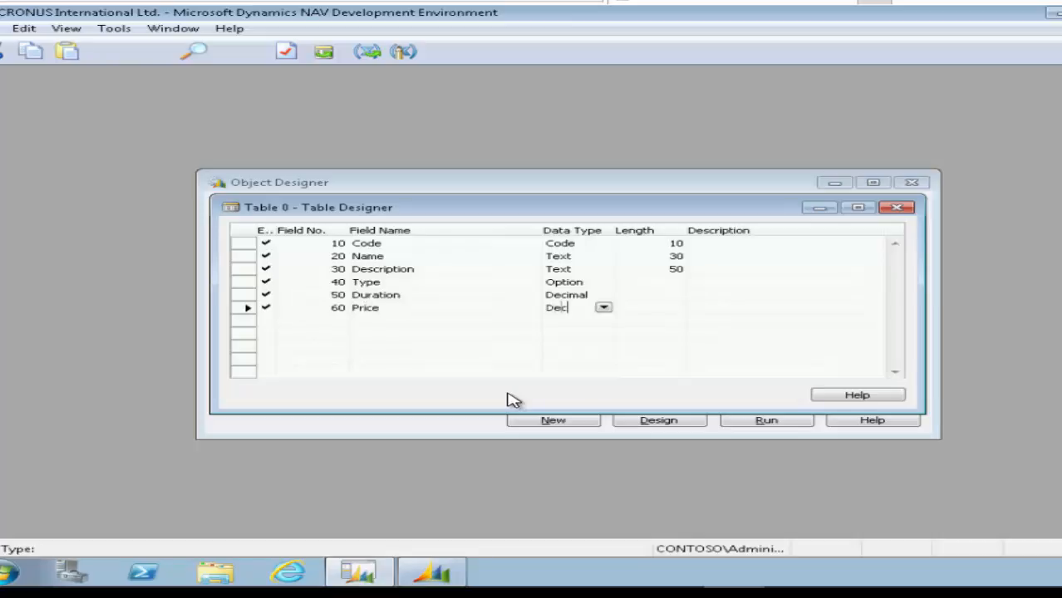
key(Return)
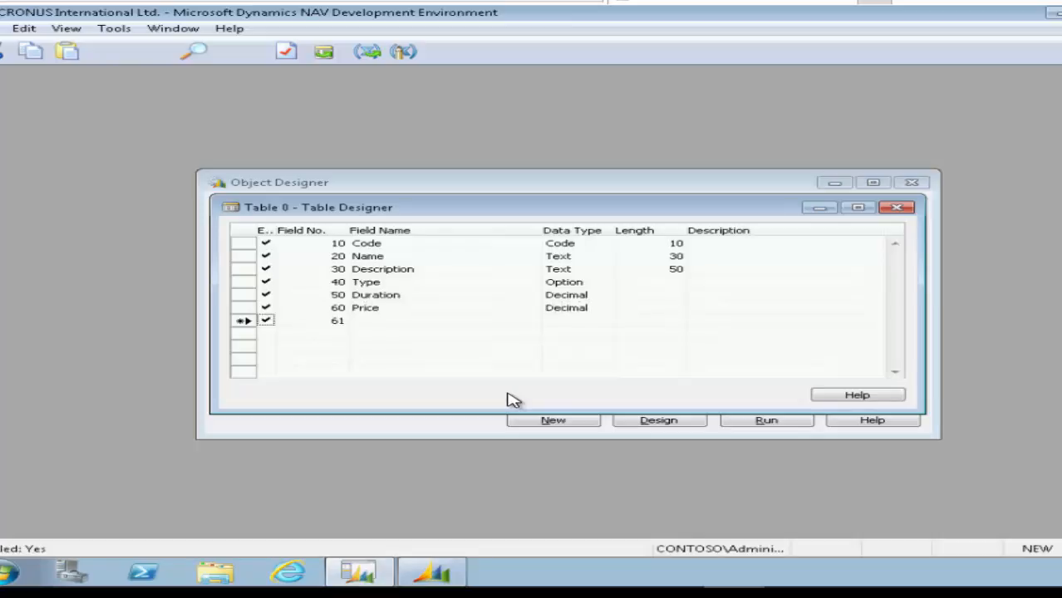
text(70)
click(445, 320)
text(Active)
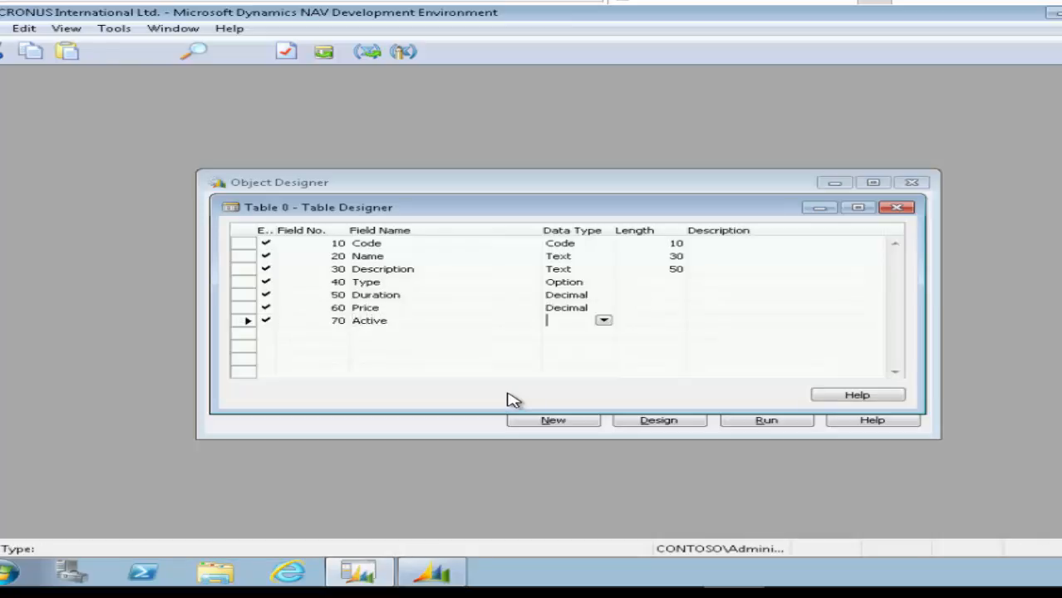
text(Bool)
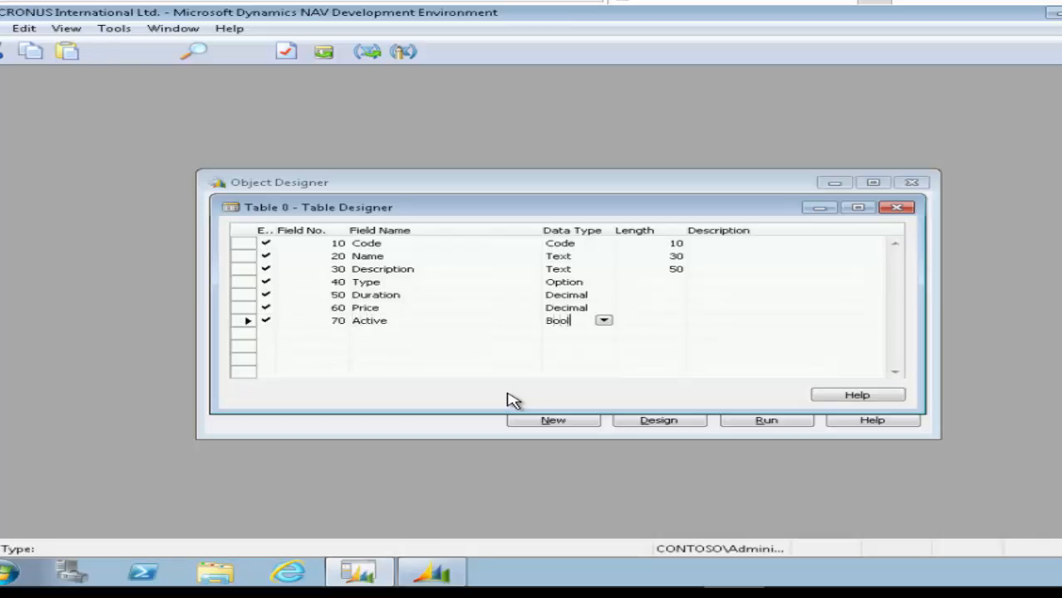
key(Return)
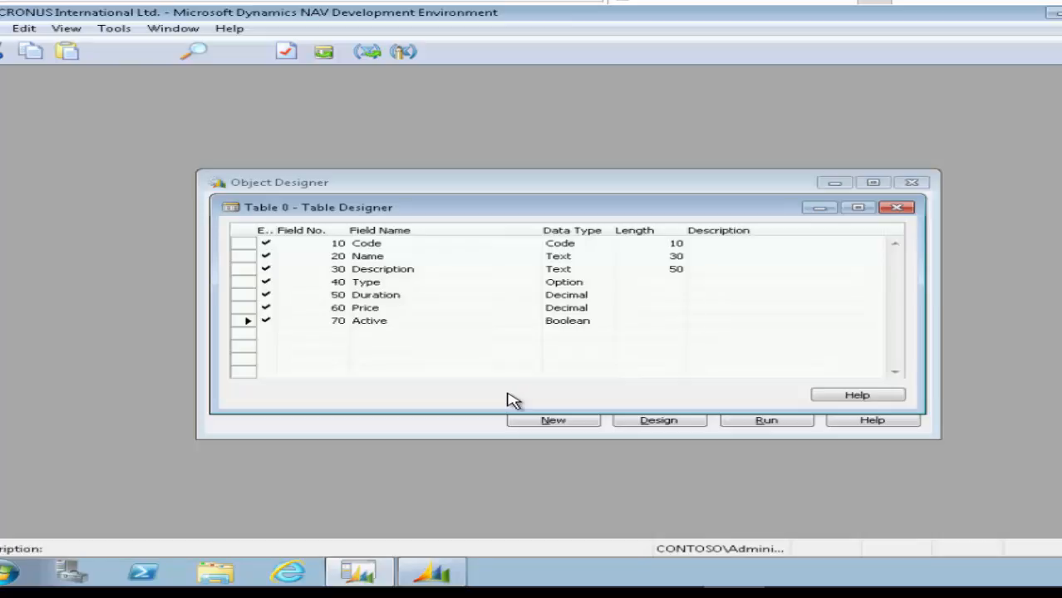
Add Difficulty (Integer) and Passing Rate (Integer) as fields 80 and 90.
text(80)
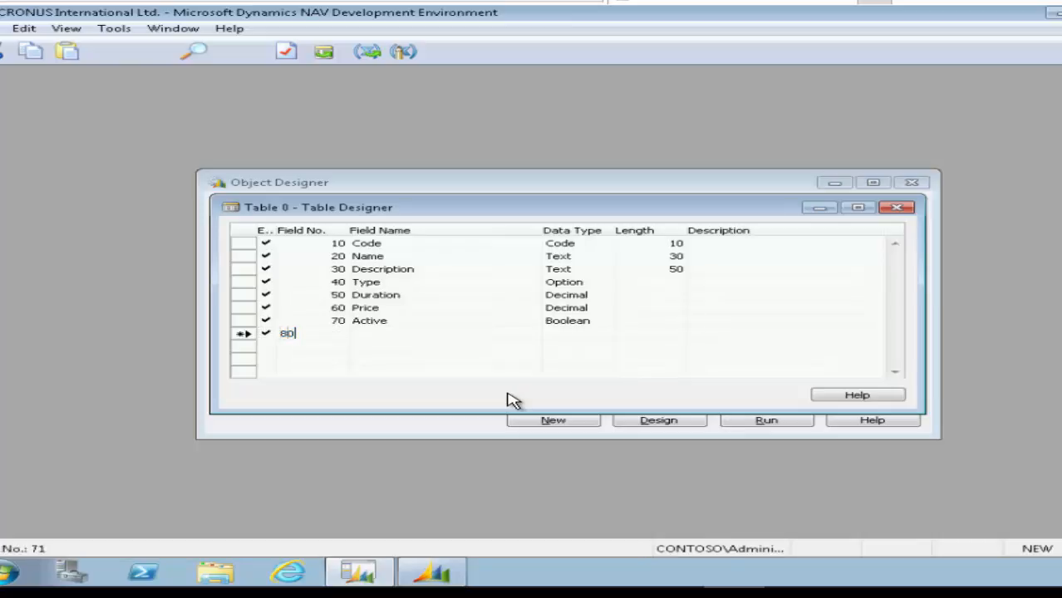
text(Di)
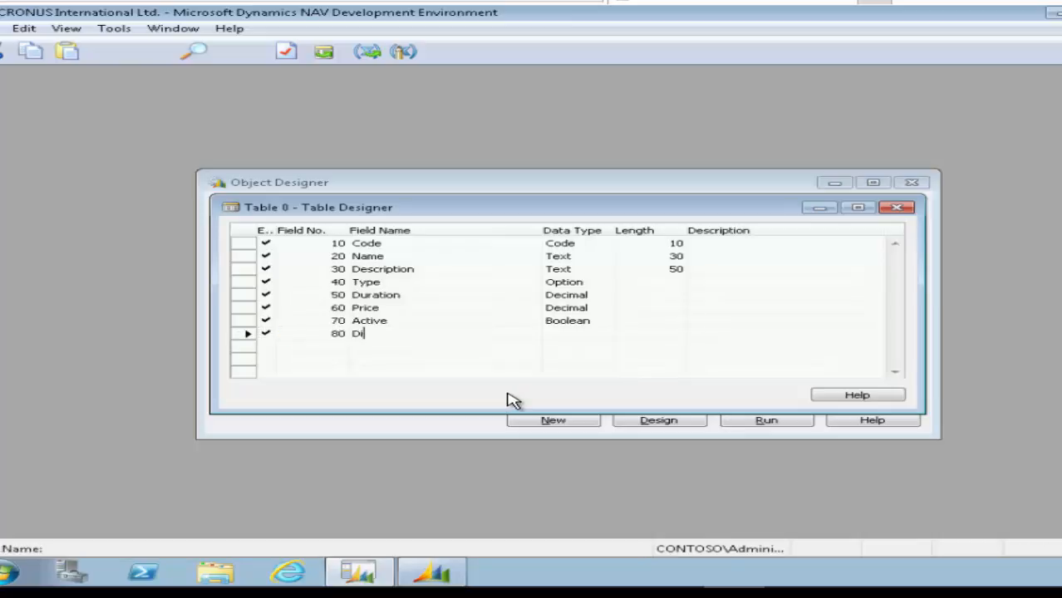
text(fficulty)
click(577, 334)
text(In)
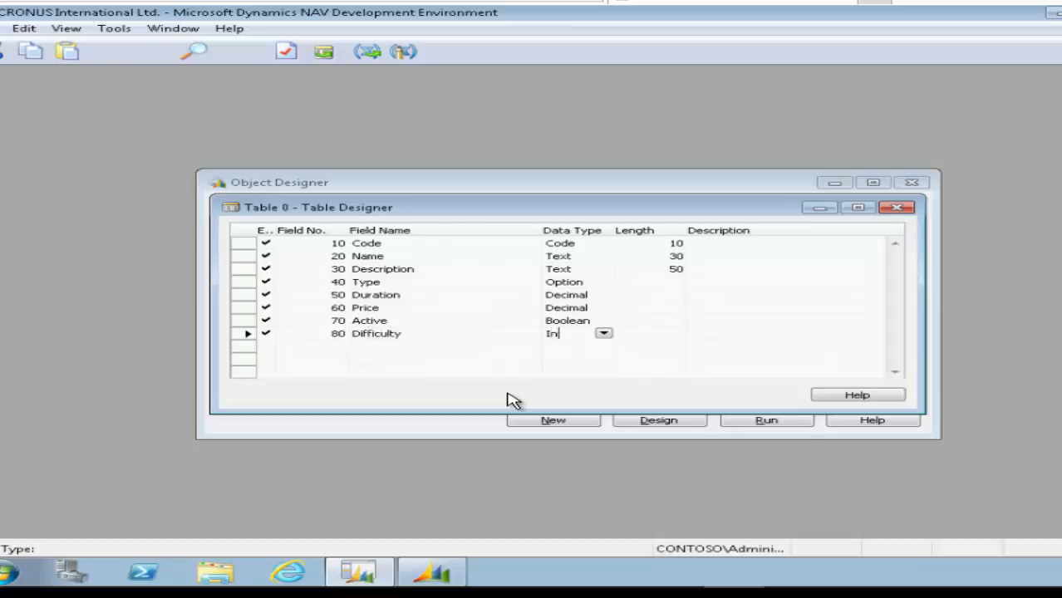
key(Return)
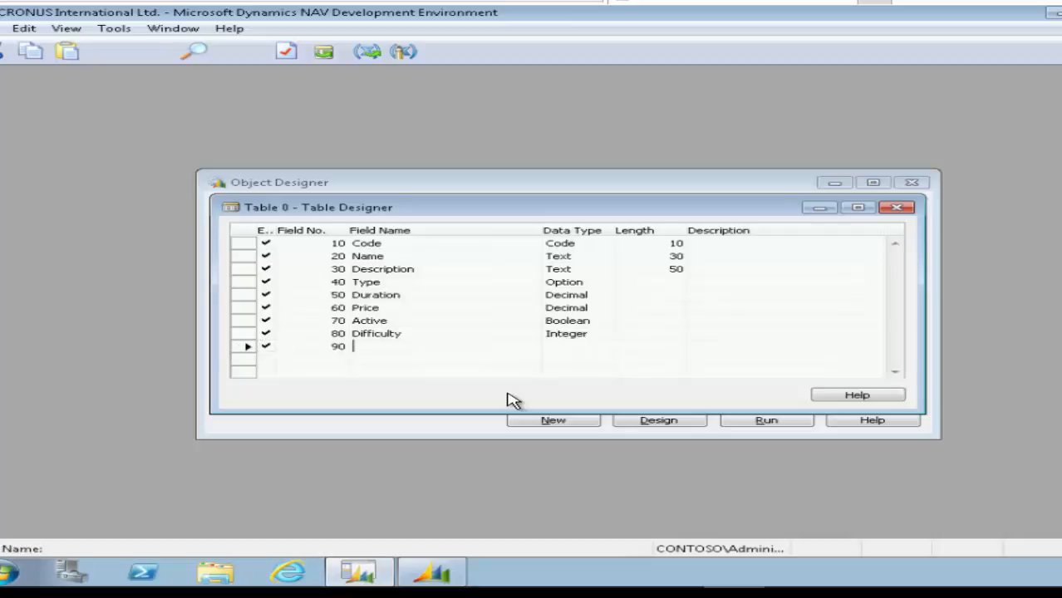
text(Passi)
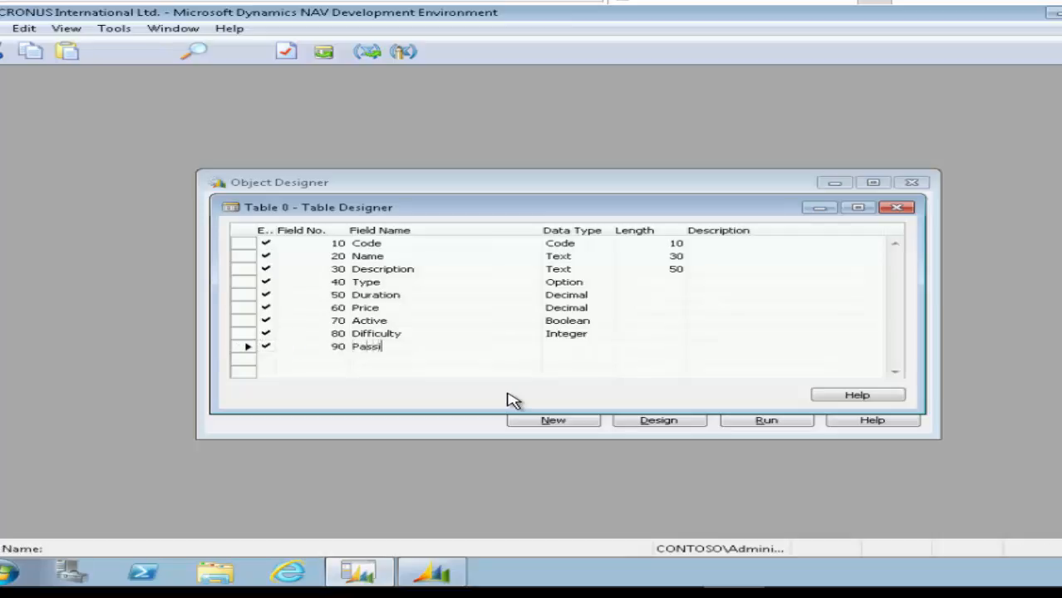
key(Tab)
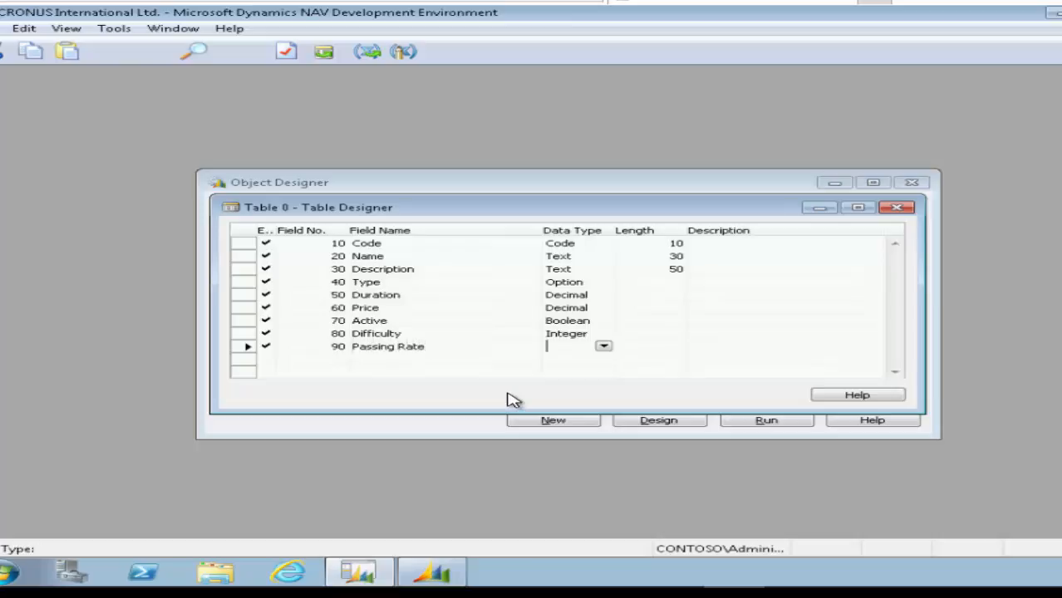
text(Integer)
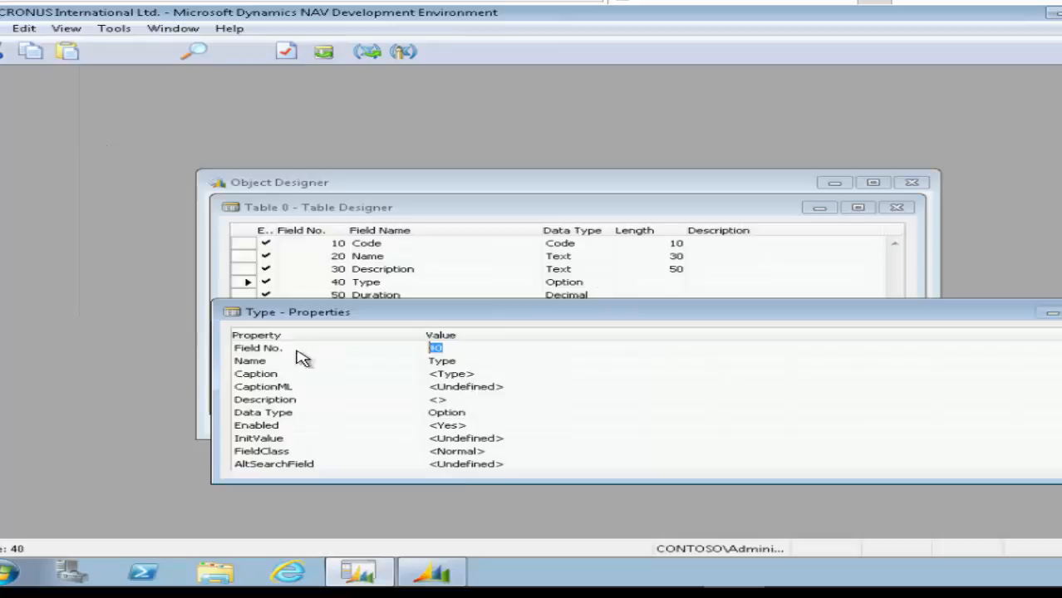
Set the Type field's OptionString to Instructor Led,e-Learning,Remote Training.
scroll(down, 3)
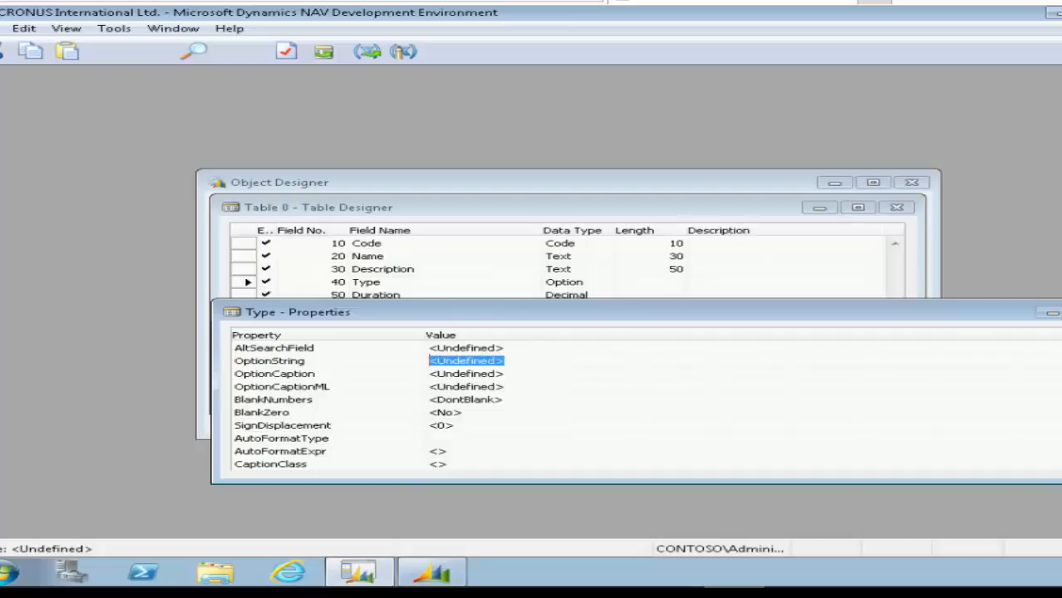
text(Instructor Led,e-Learning,Remote Tr)
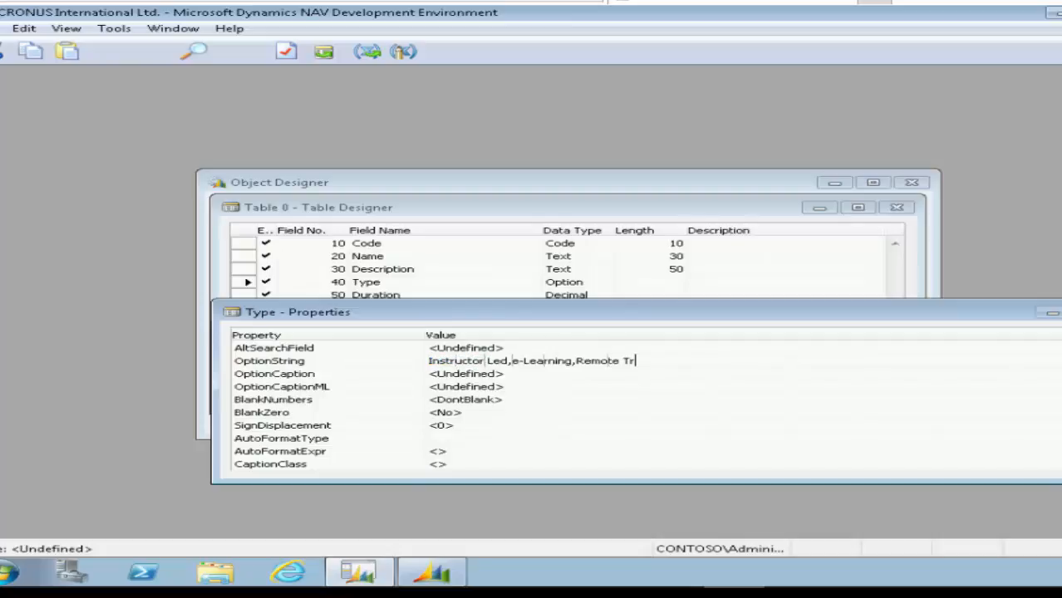
text(aining)
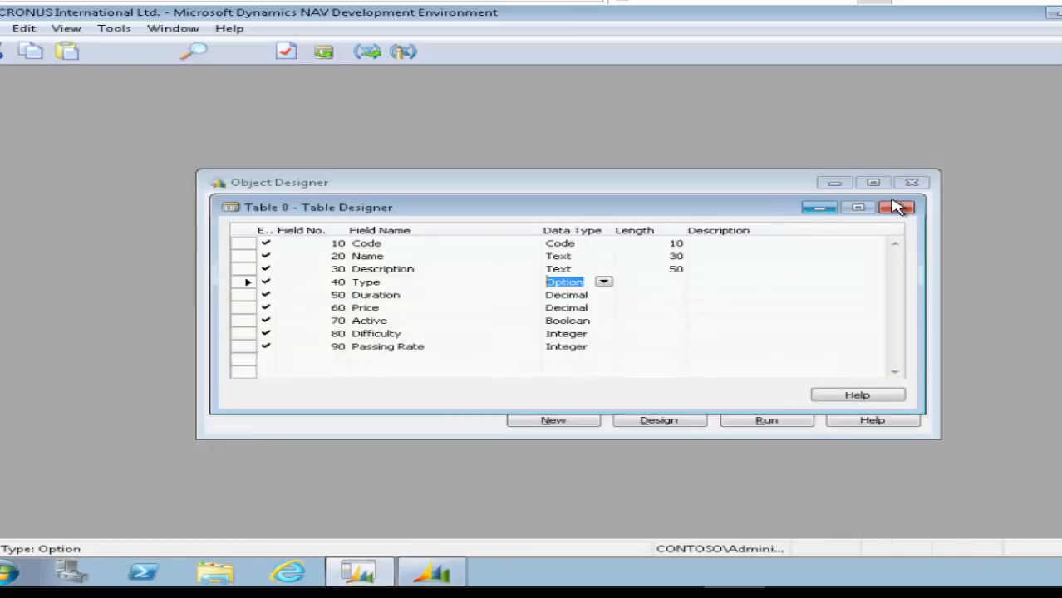
Save the new table as ID 90010, Name Course, compiled, and return to the table list.
click(897, 207)
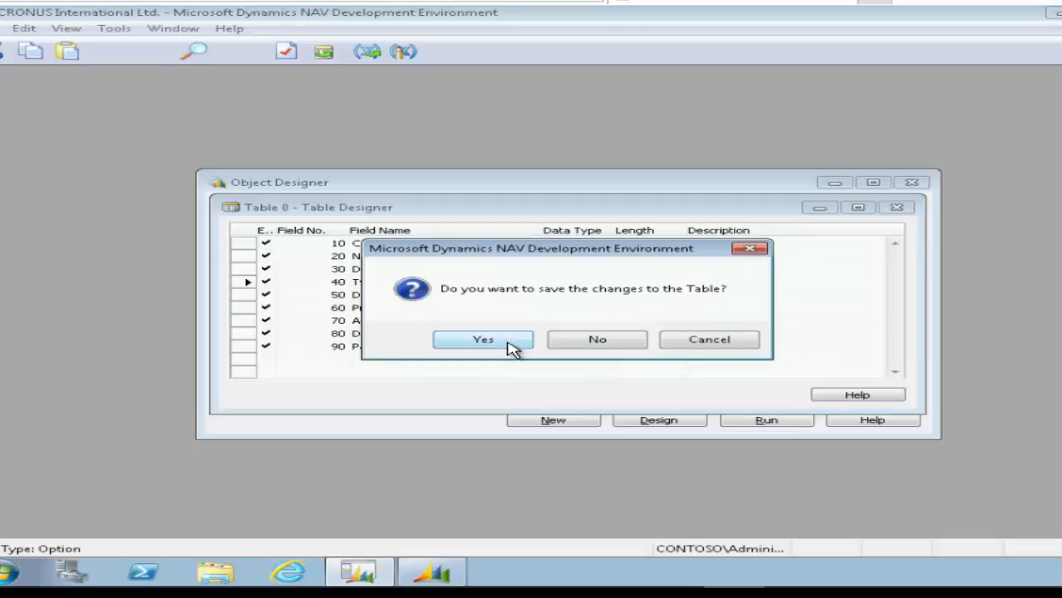
click(482, 339)
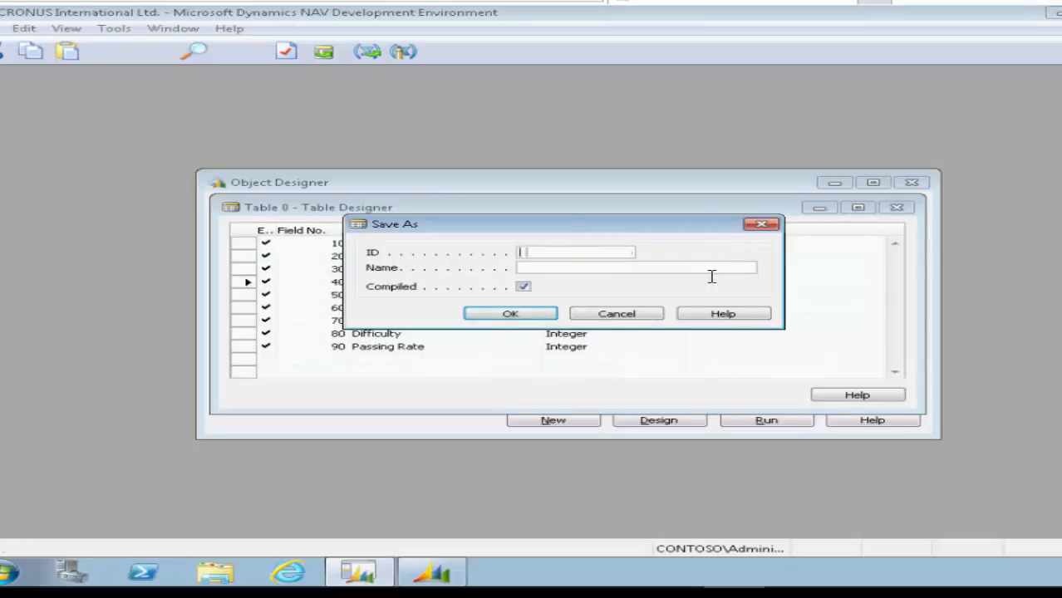
text(90010)
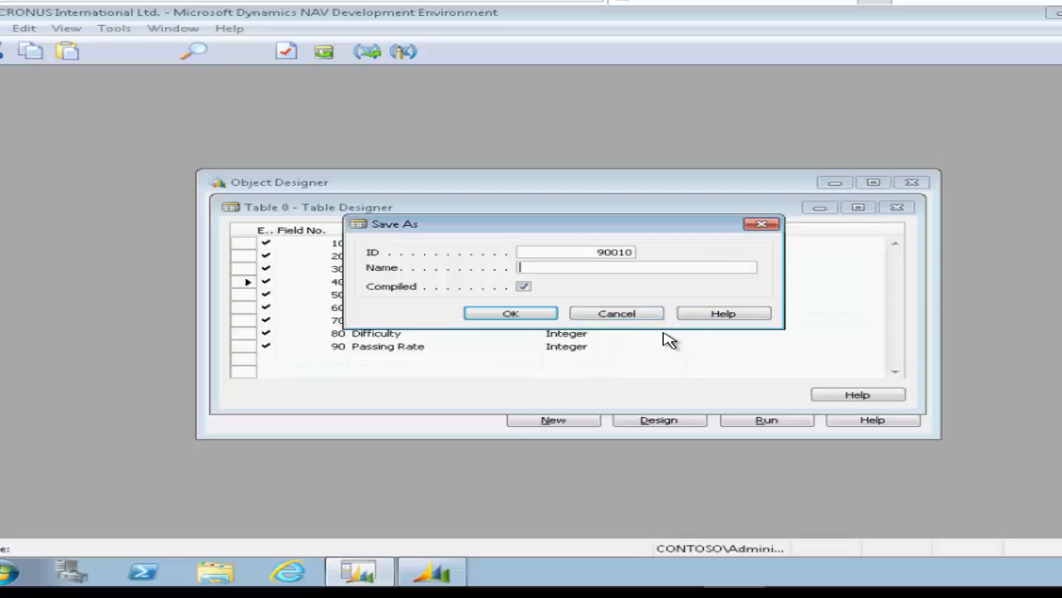
text(Cou)
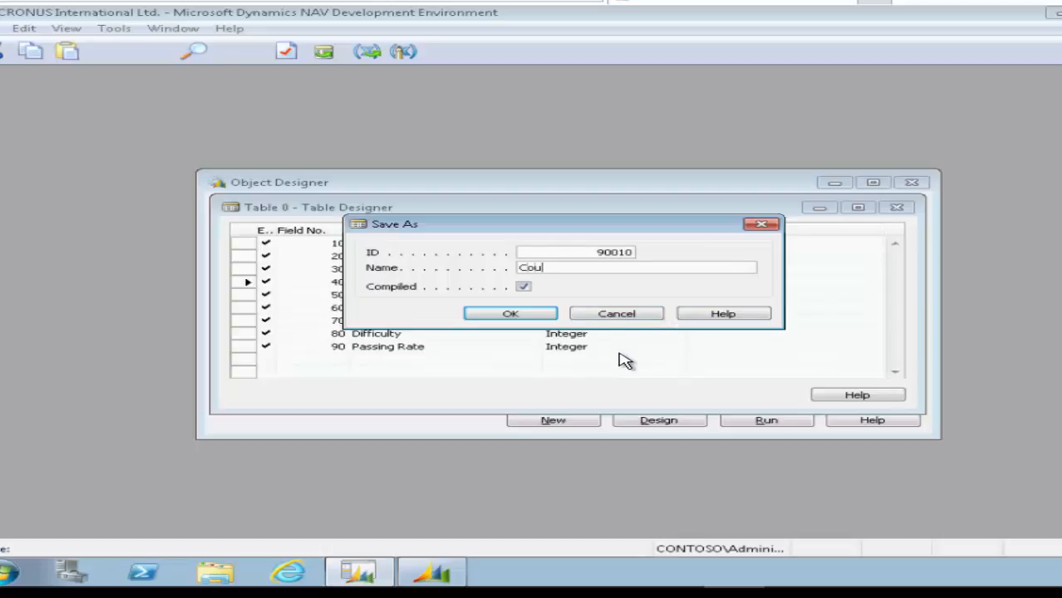
click(510, 314)
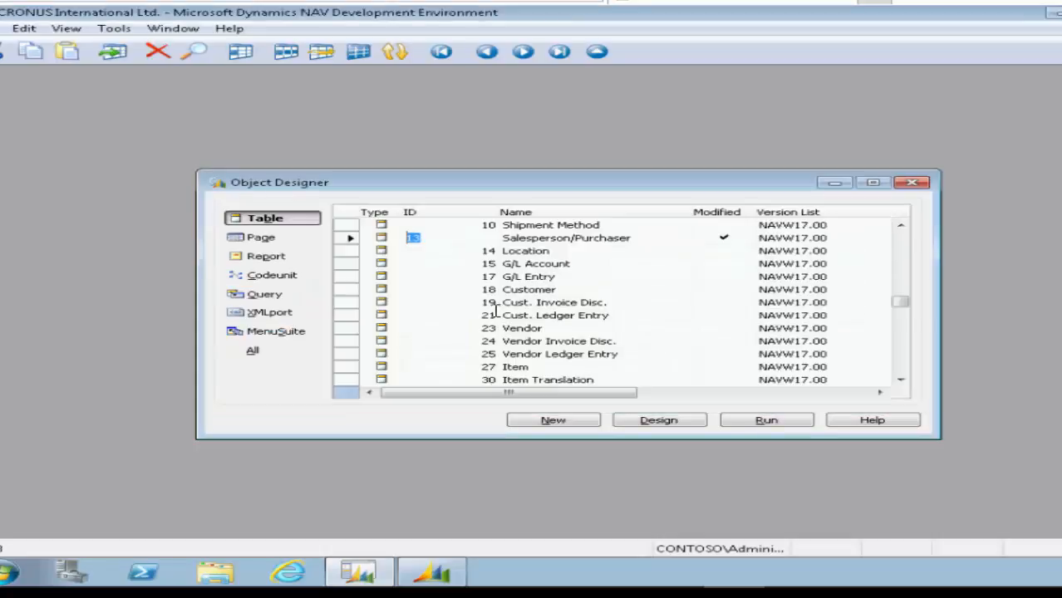
mouse_move(125, 270)
text(90010)
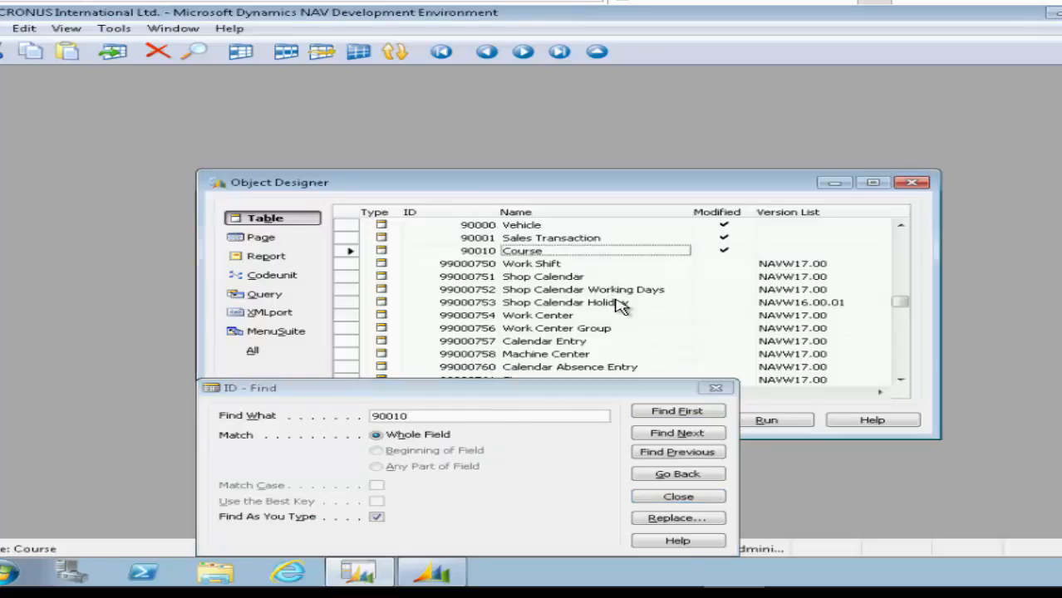
Run the located Course table 90010 to open its empty record list.
click(677, 496)
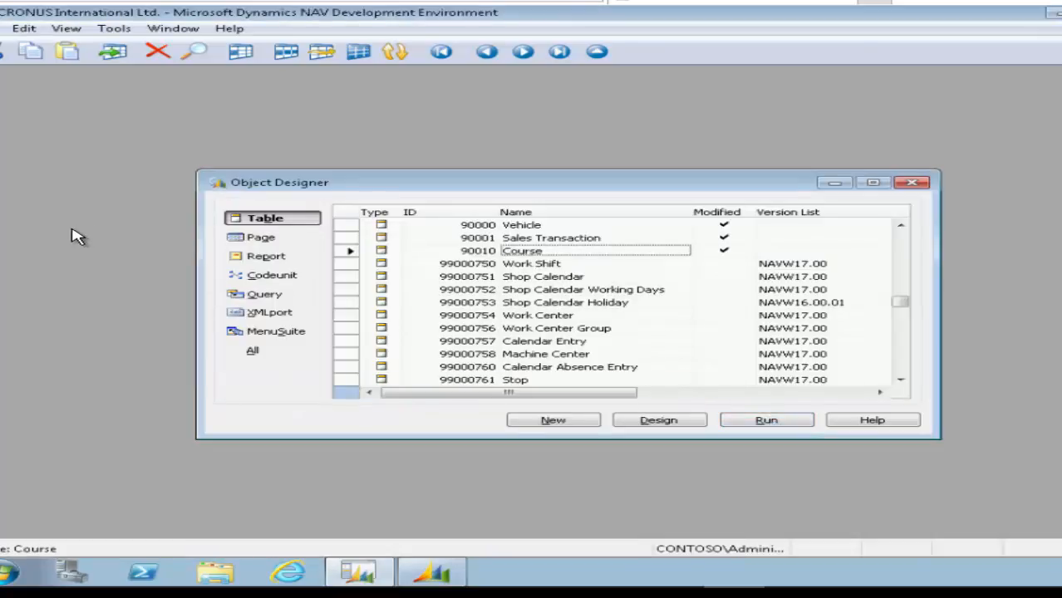
click(766, 419)
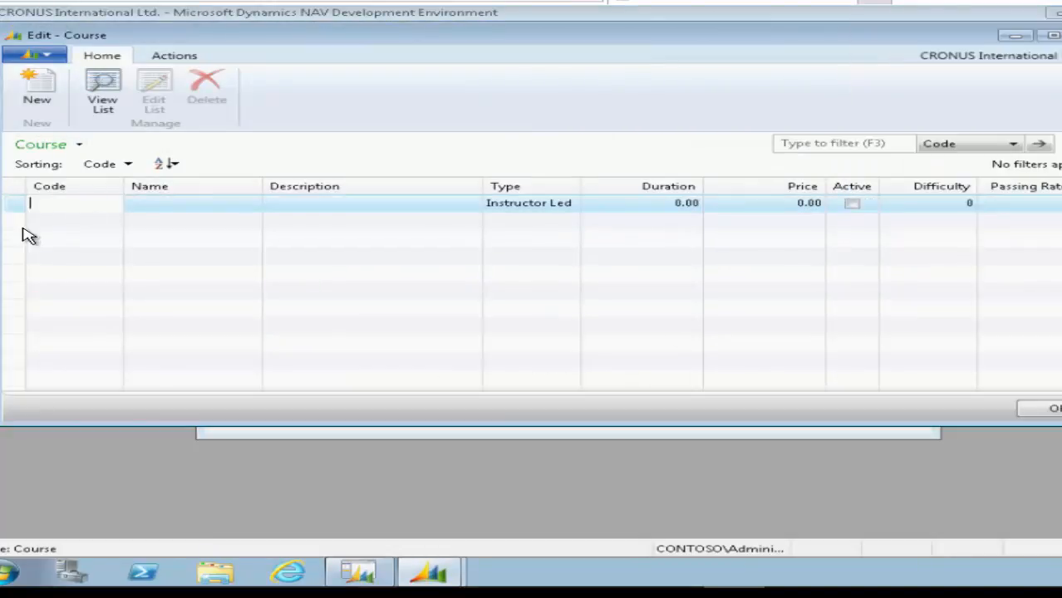
Enter course 80040 Installation & Configuration with its basic-knowledge description.
text(800)
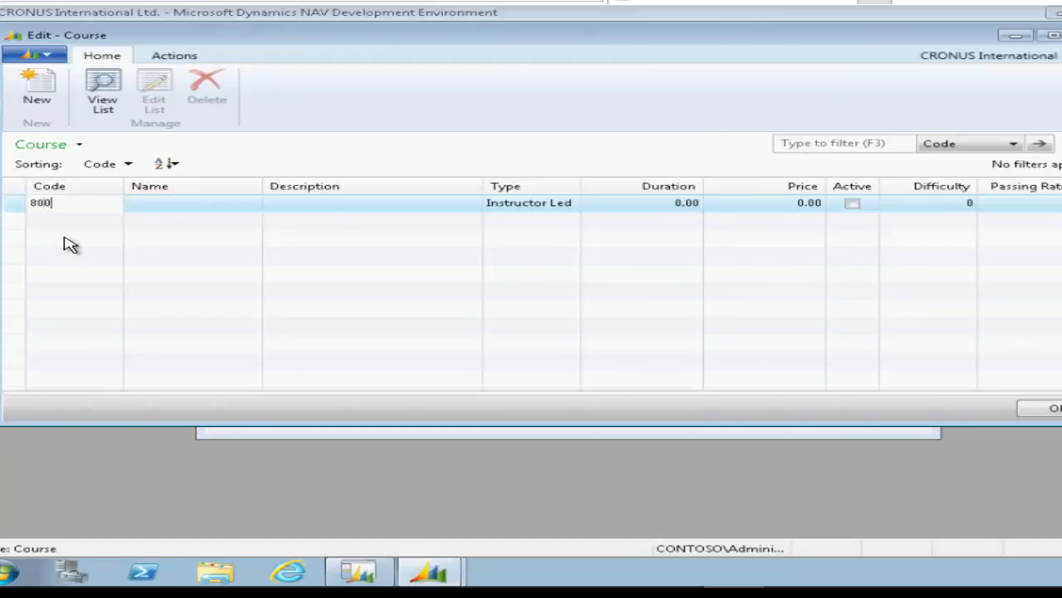
text(40)
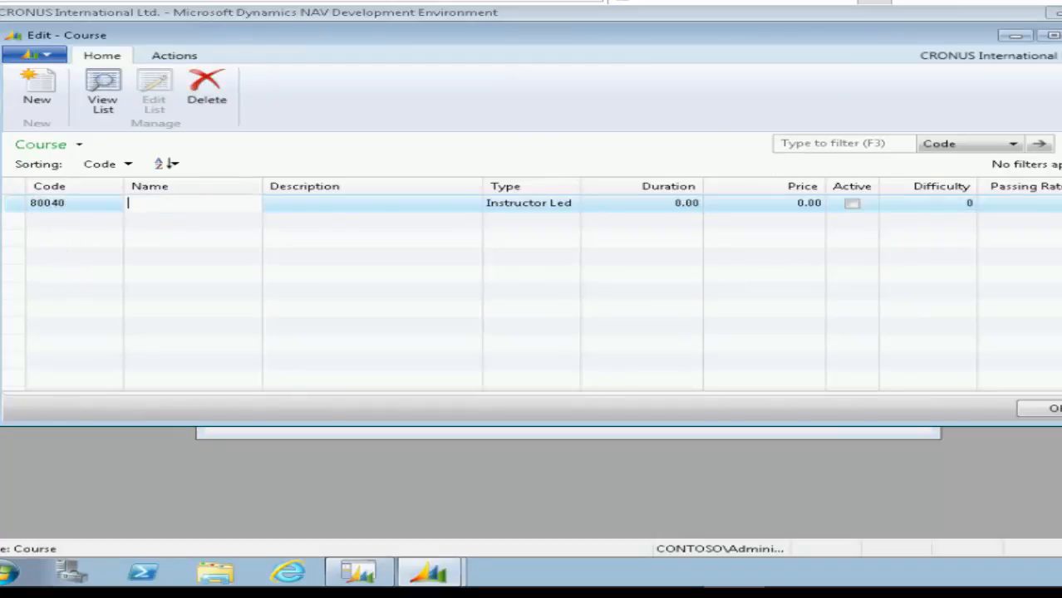
text(Installation &)
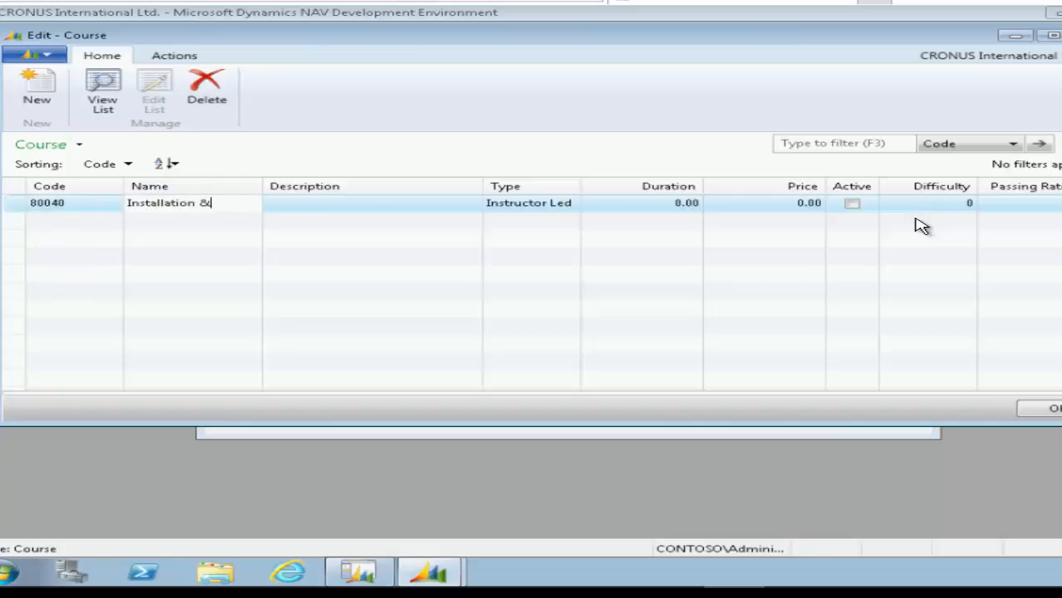
text(Configuration)
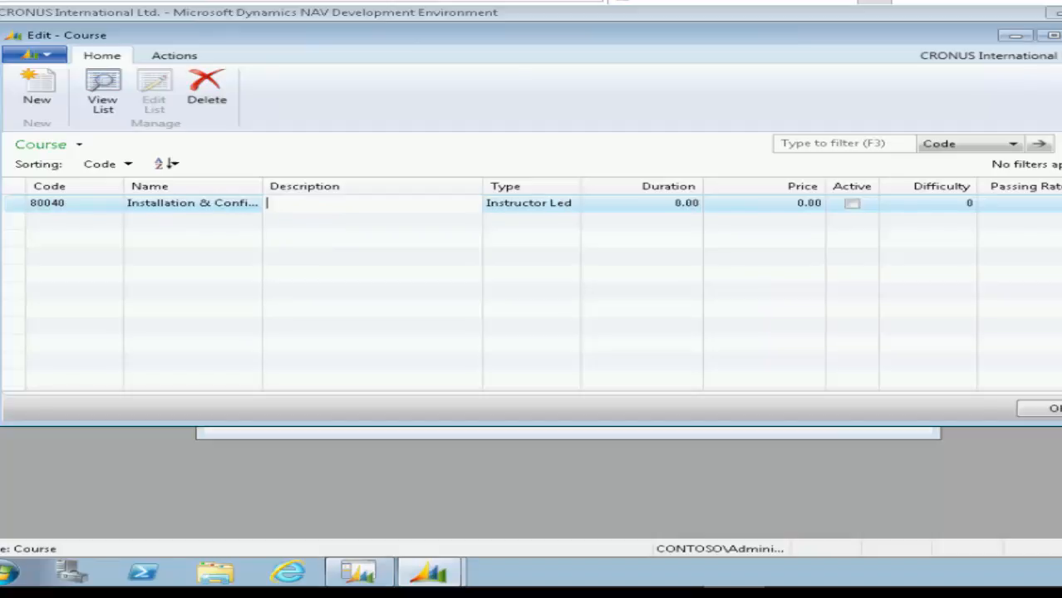
text(Basicknowledge ofinstallation and)
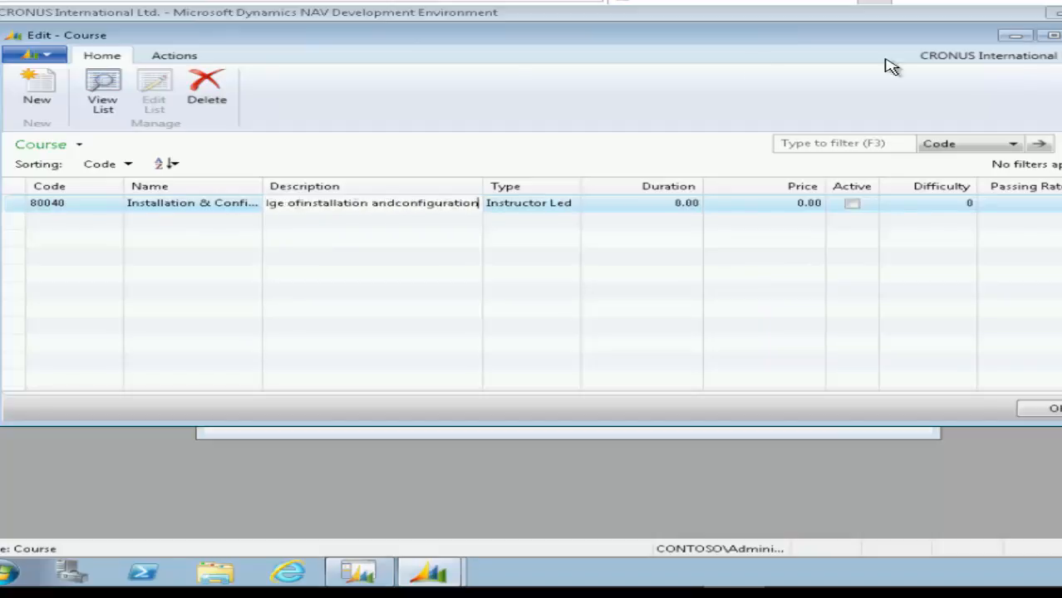
mouse_move(324, 206)
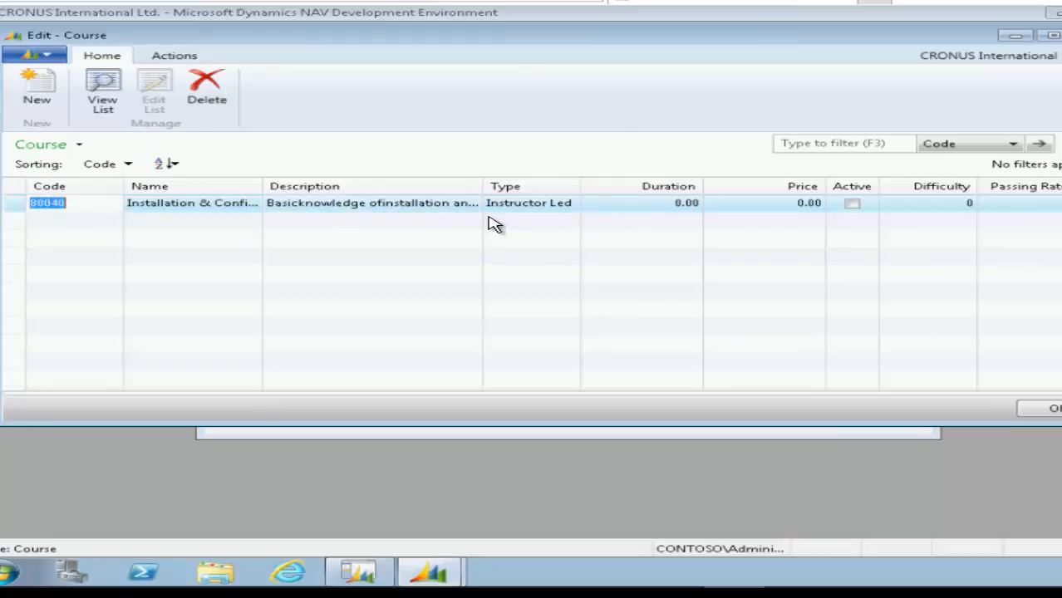
mouse_move(371, 203)
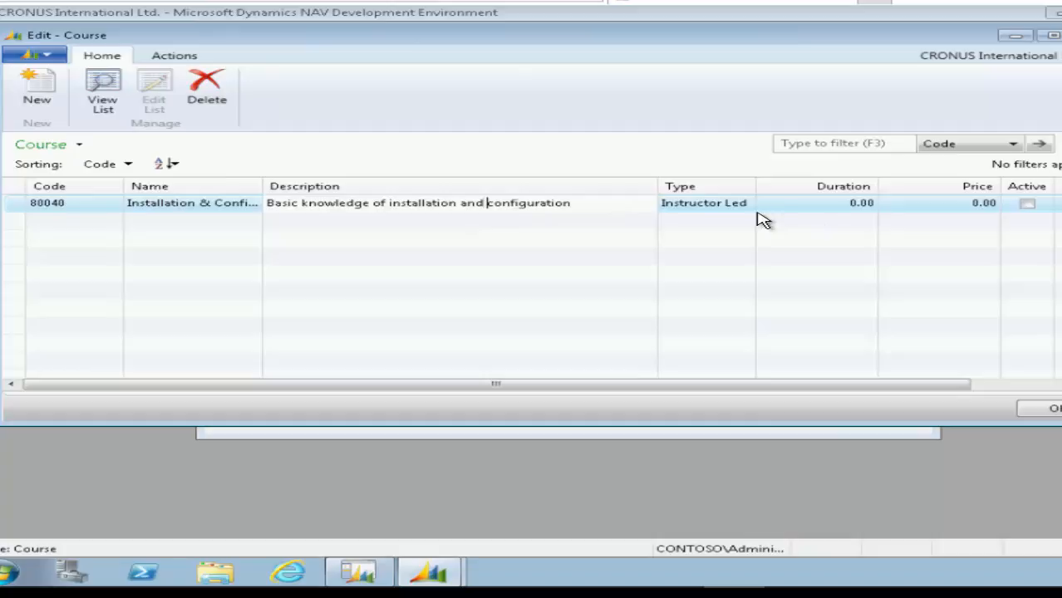
Set course 80040 to Remote Training, duration 2, price 1,000, active, difficulty 5, and start a new line.
click(702, 203)
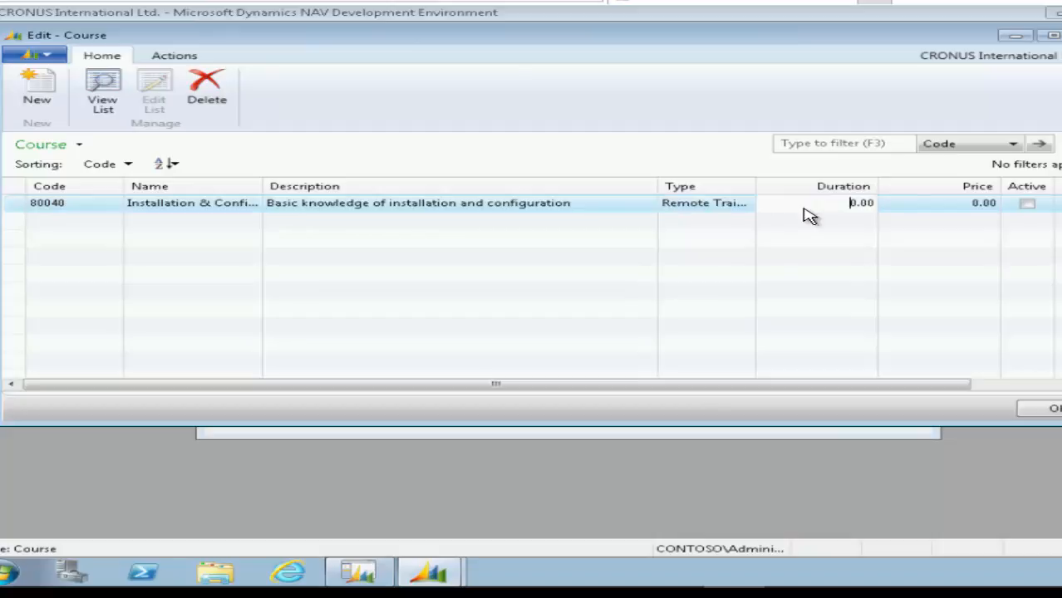
click(861, 203)
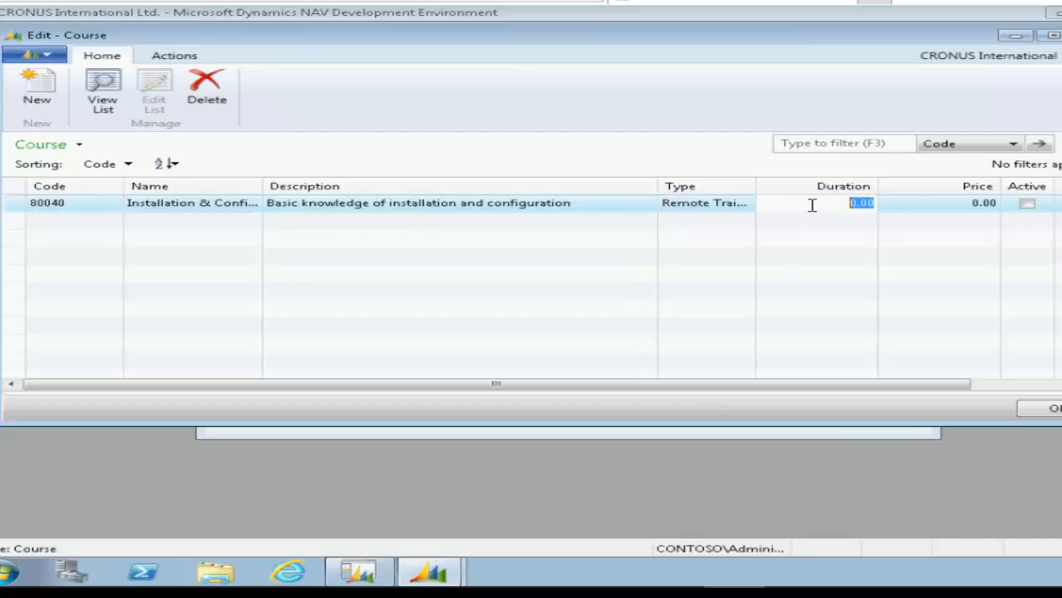
text(1,00)
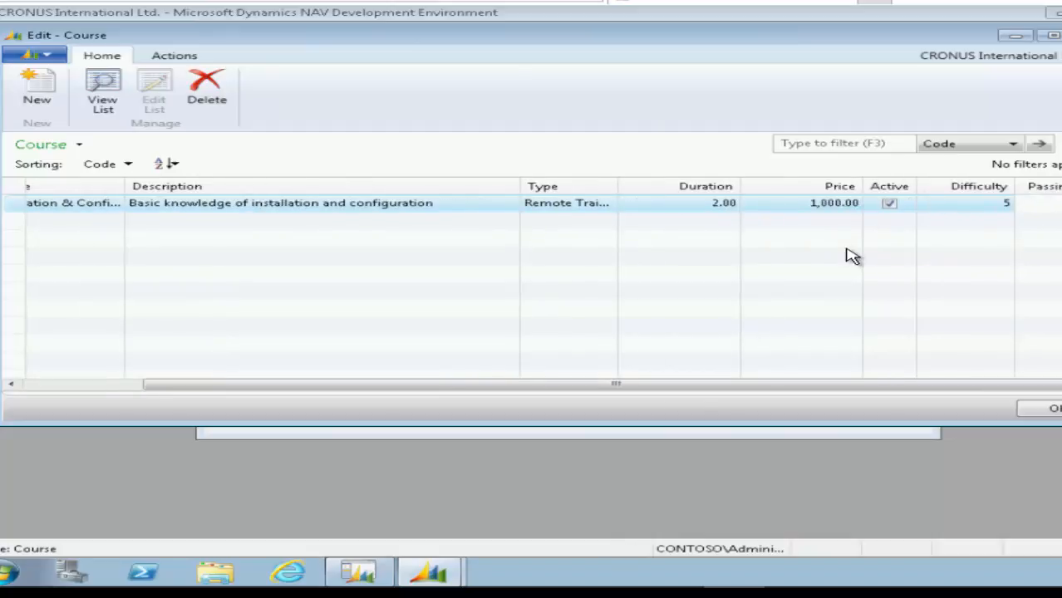
click(37, 89)
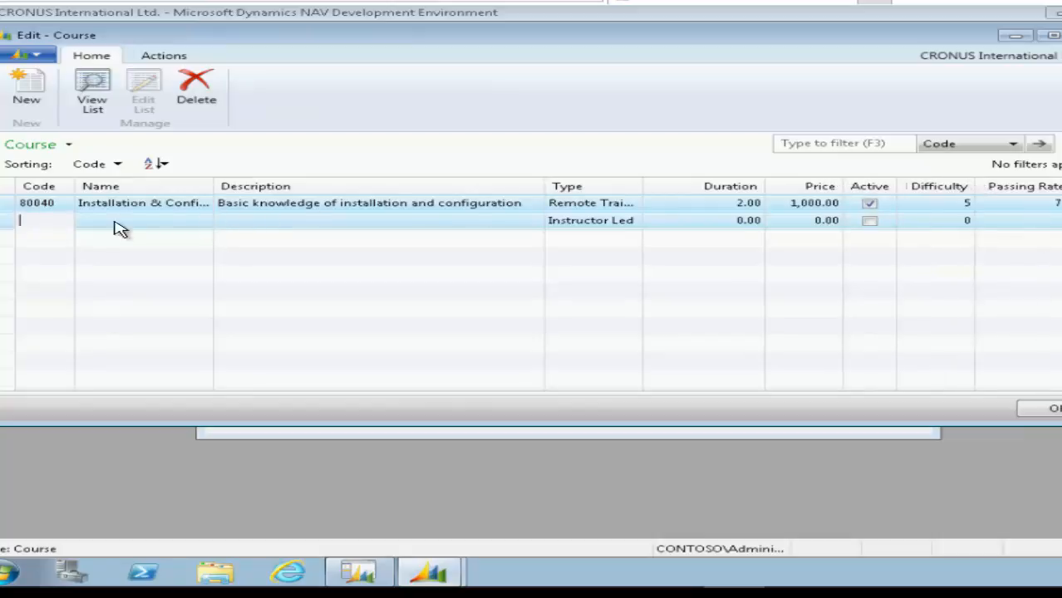
mouse_move(89, 261)
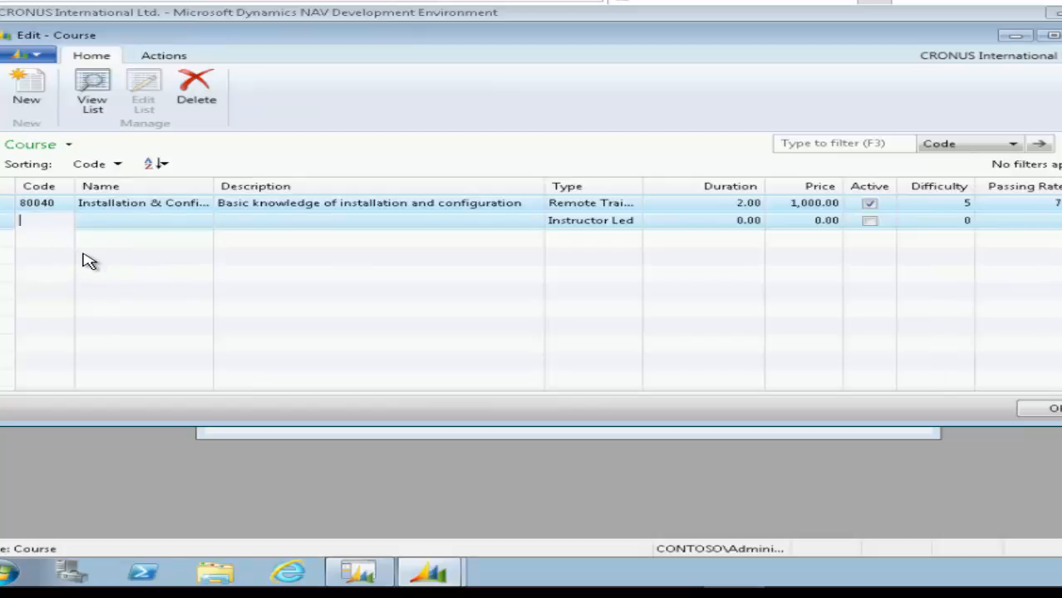
Enter course 80041 Finance, basic knowledge of finance, instructor led, duration 3, price 1,500, active, difficulty 7.
text(80041)
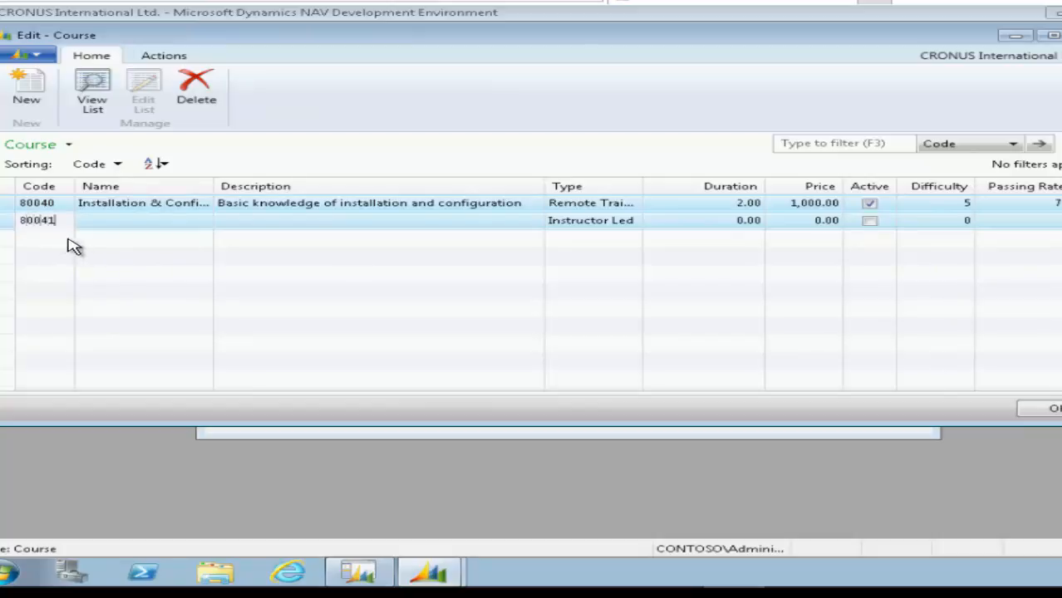
text(Finance)
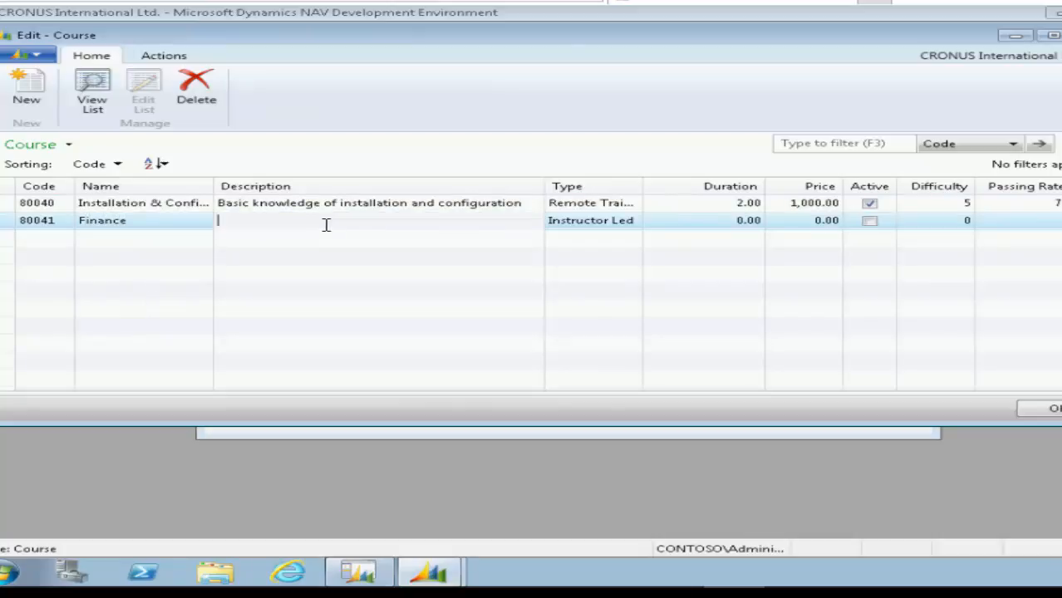
text(Basic)
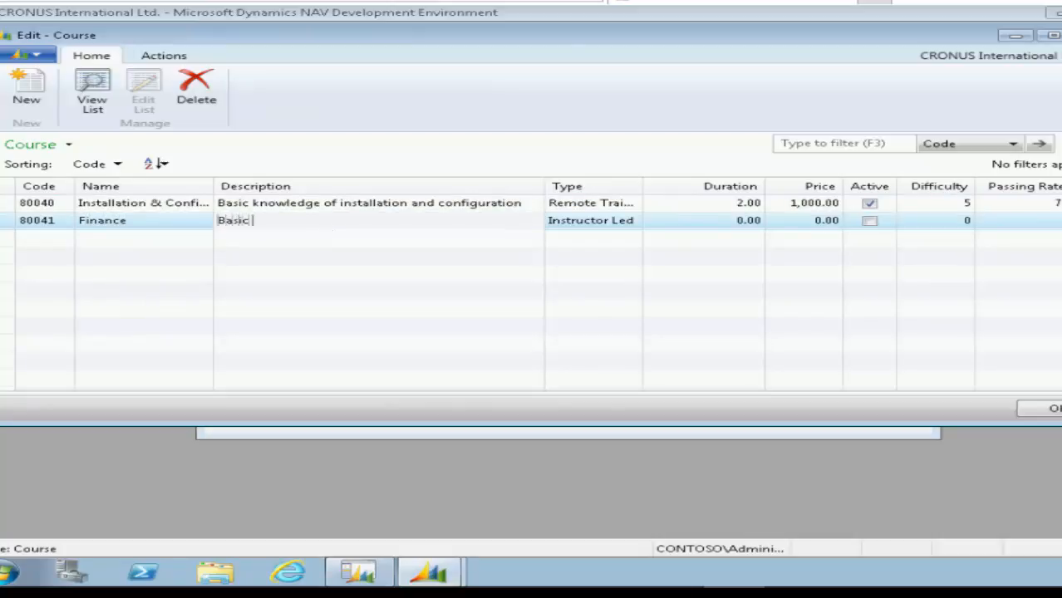
text(knowleg)
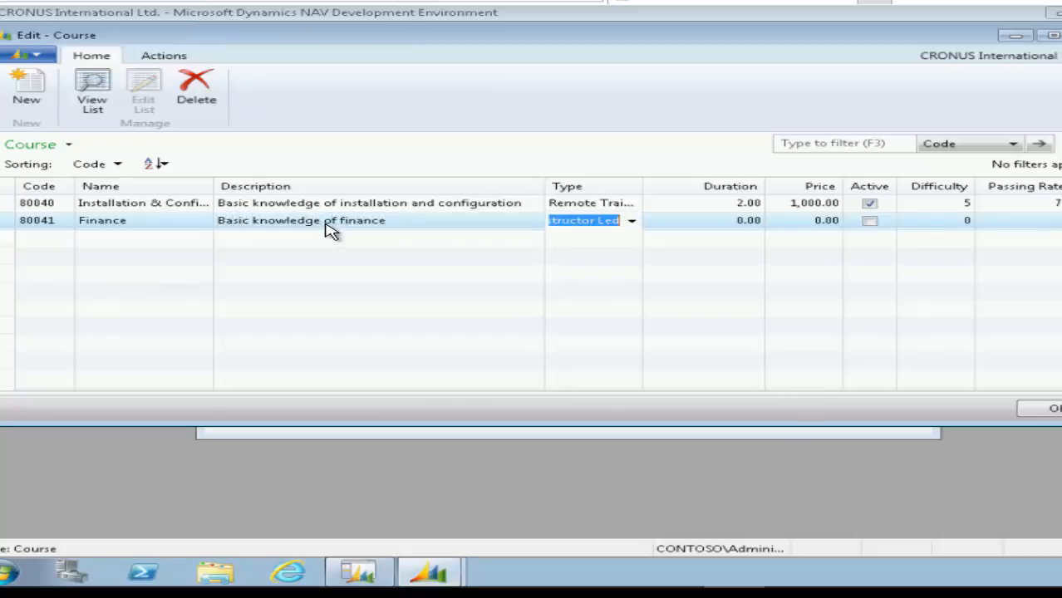
click(730, 221)
text(3)
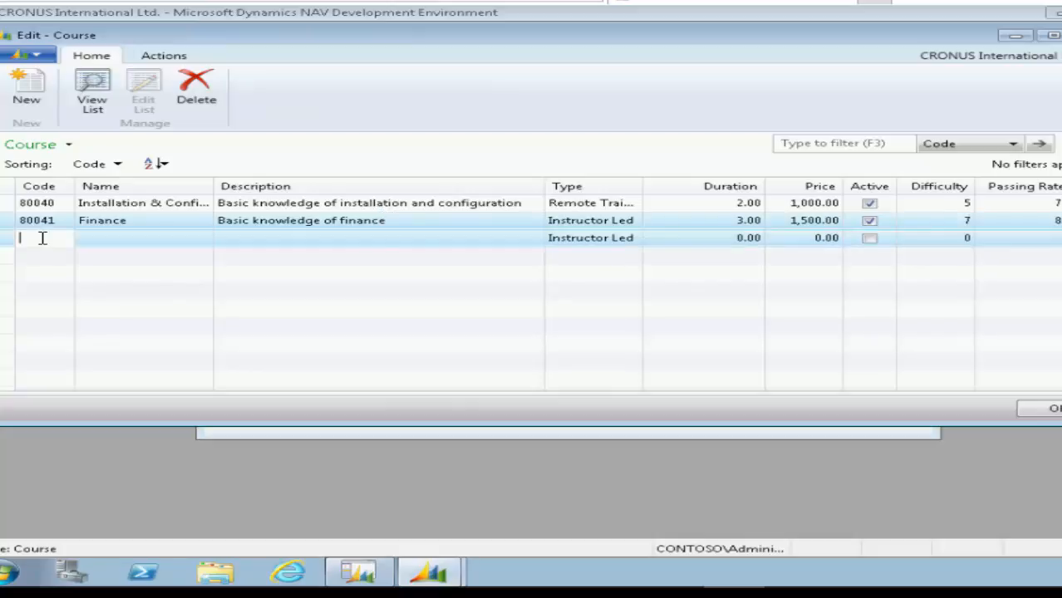
Enter course 80042 C/SIDE introduction, Introduction to programming, duration 5, price 2,500, active, difficulty 8.
text(80042)
click(144, 238)
text(C/)
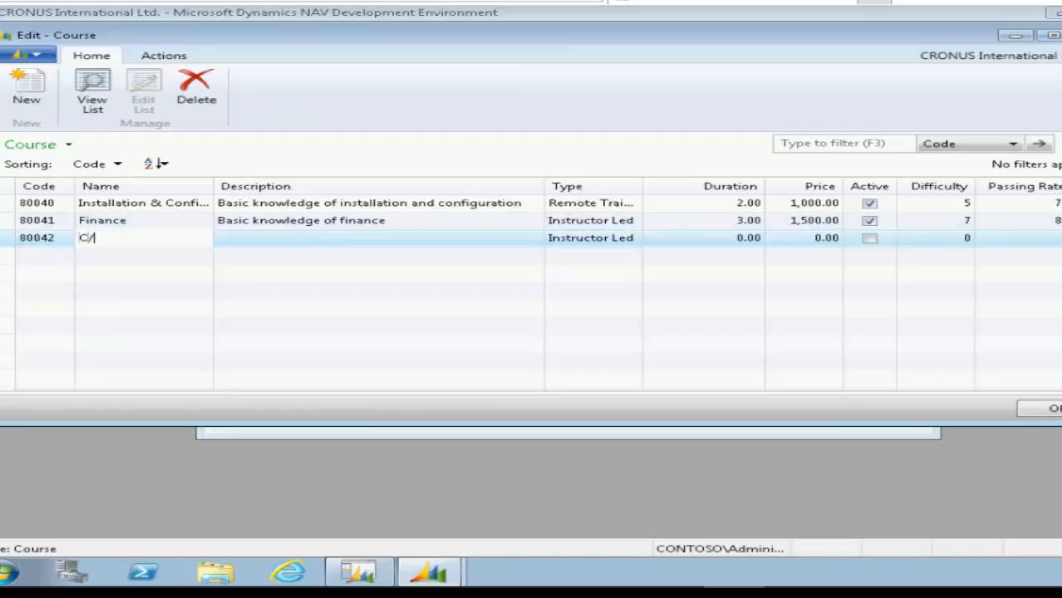
text(SIDE)
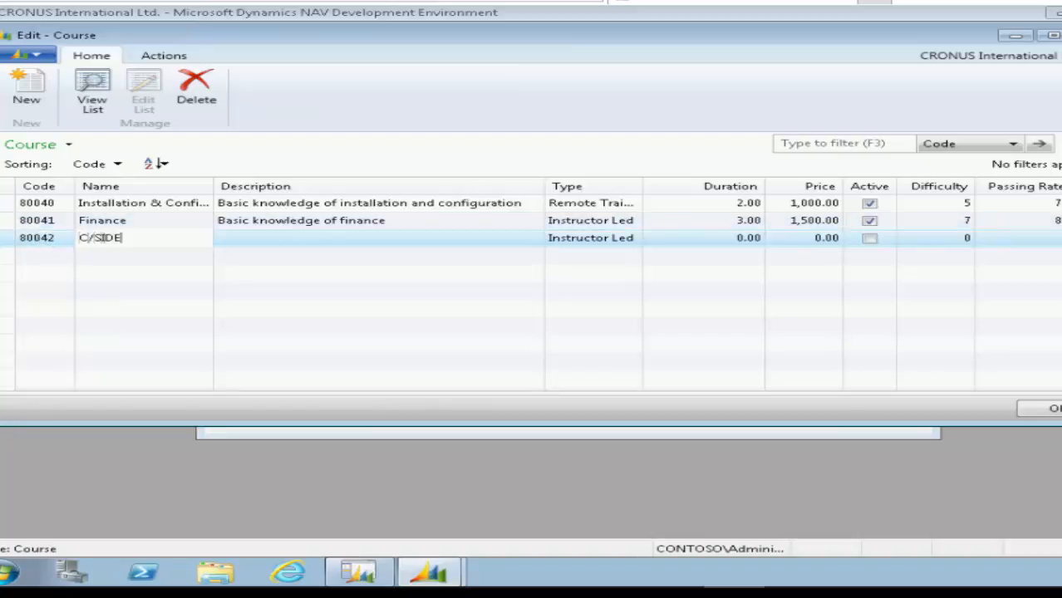
text(introdu)
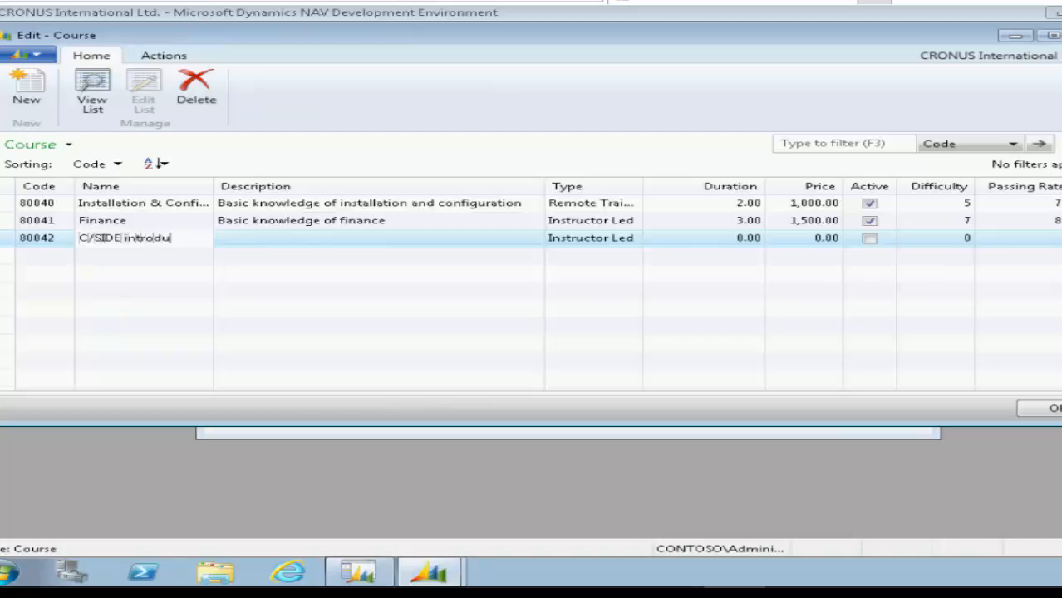
text(ction)
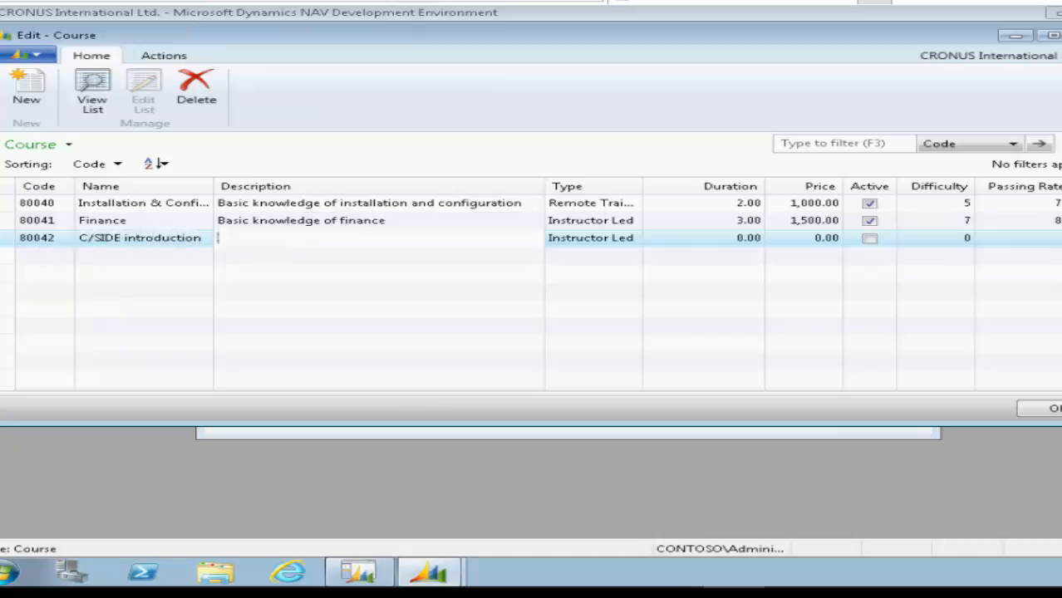
text(Introduction)
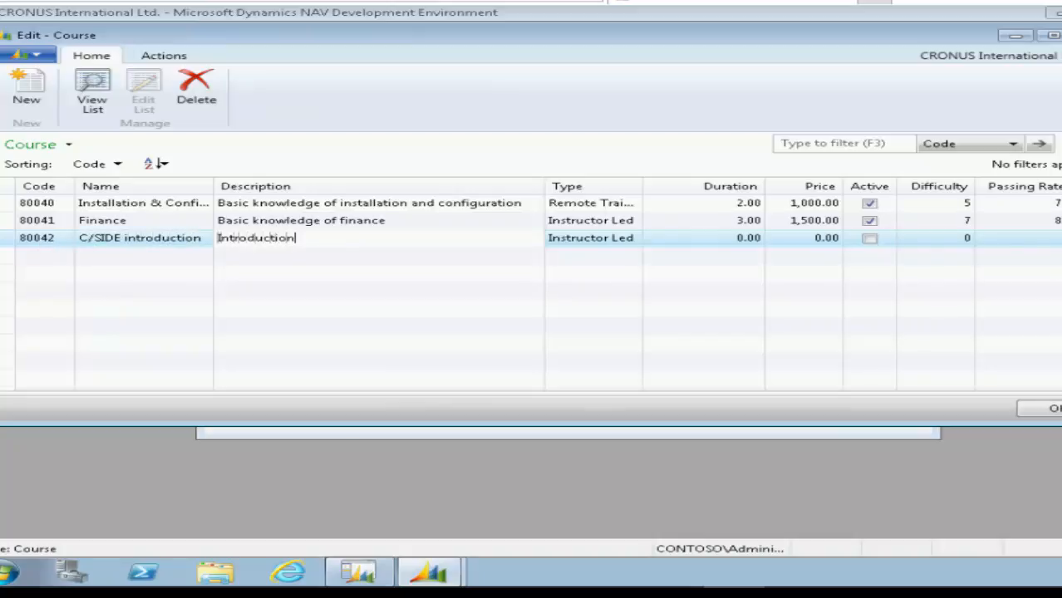
text(to programming)
click(703, 237)
text(5)
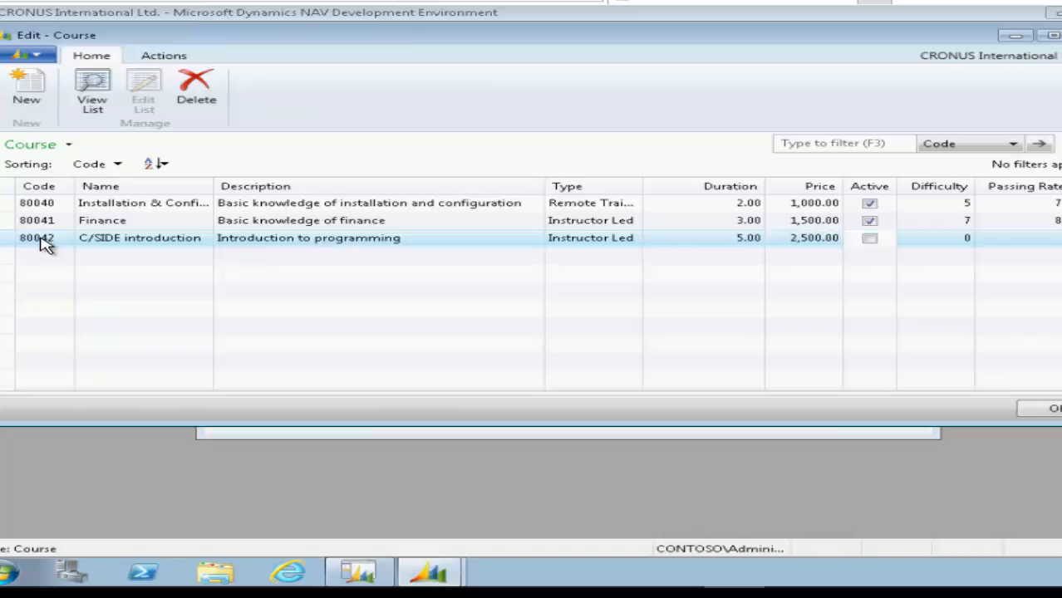
click(870, 237)
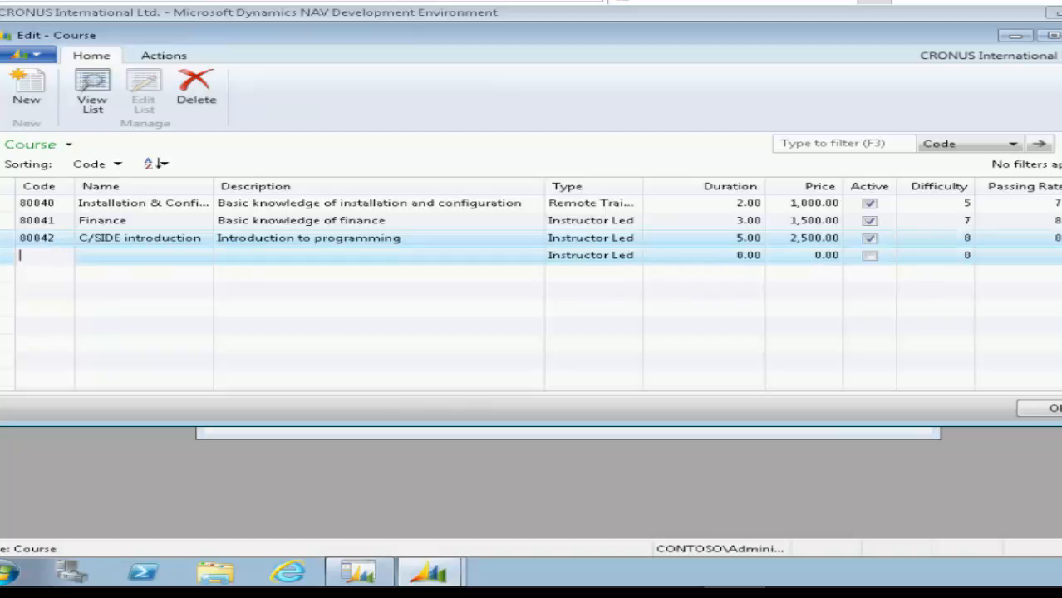
Enter course 80043 Introduction to Microsoft Dynamics NAV, remote, duration 2, price 1,000, active, difficulty 4.
text(80043)
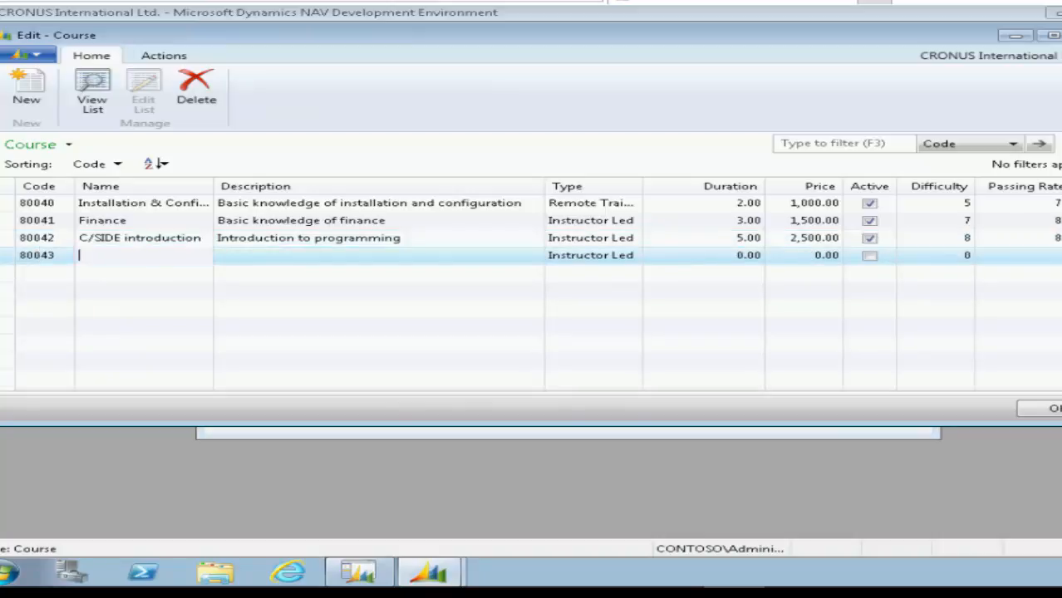
text(Introduct)
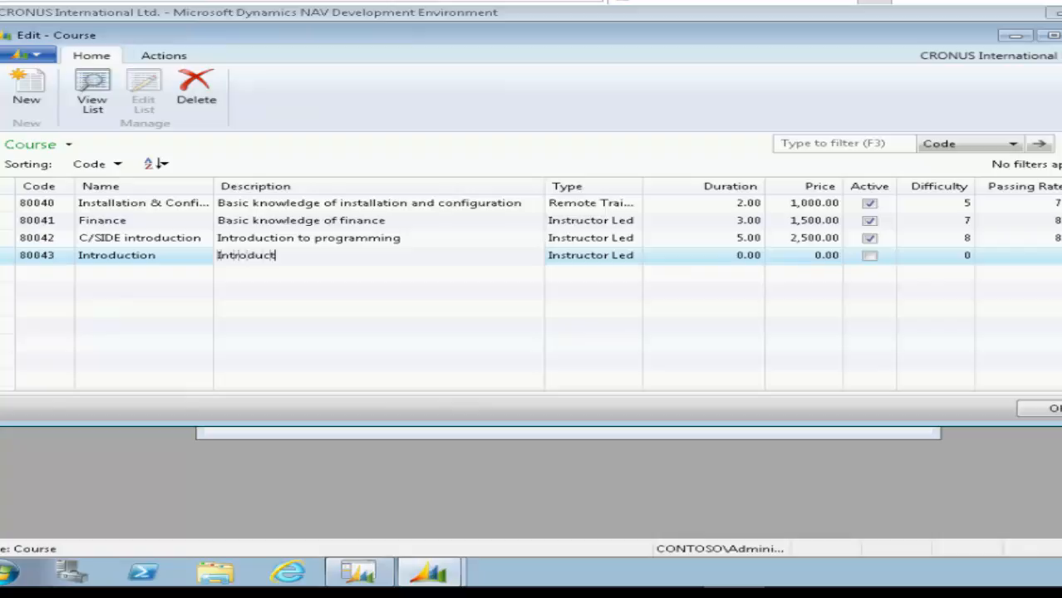
text(ion to Micr)
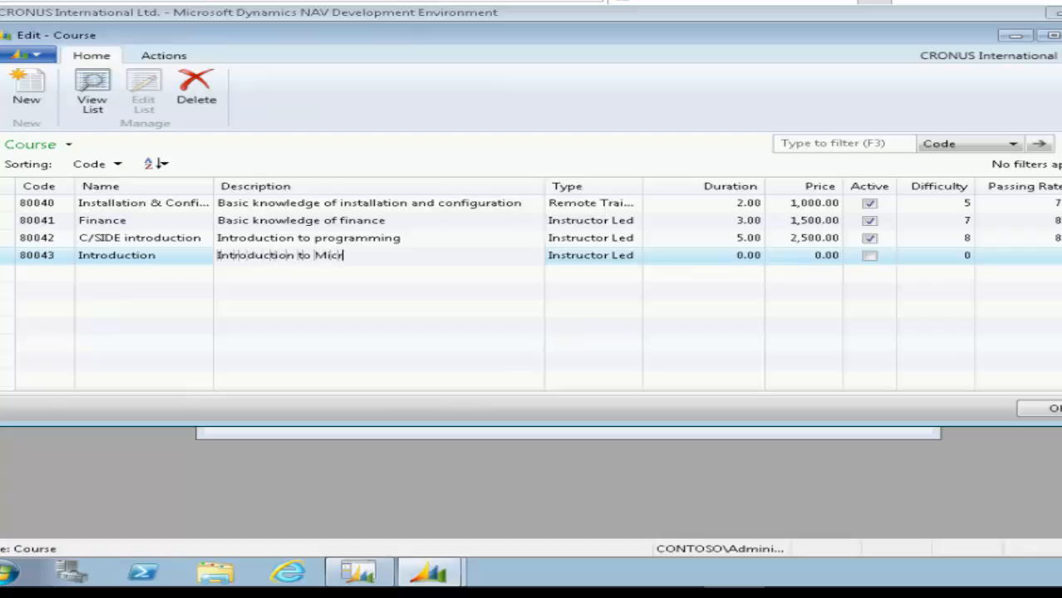
text(osoft Dynamics NAV)
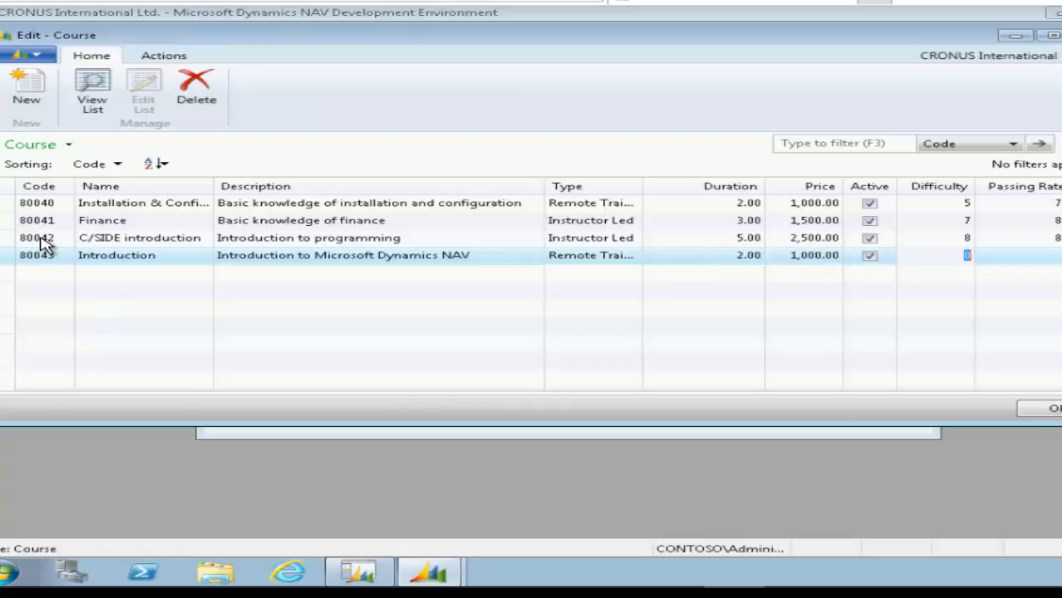
text(4)
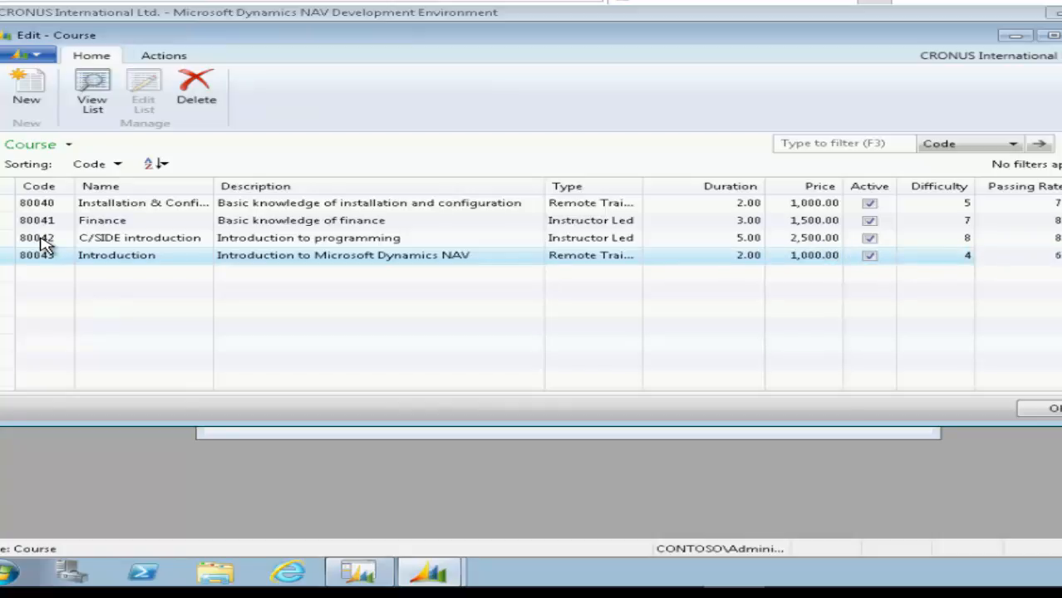
text(8)
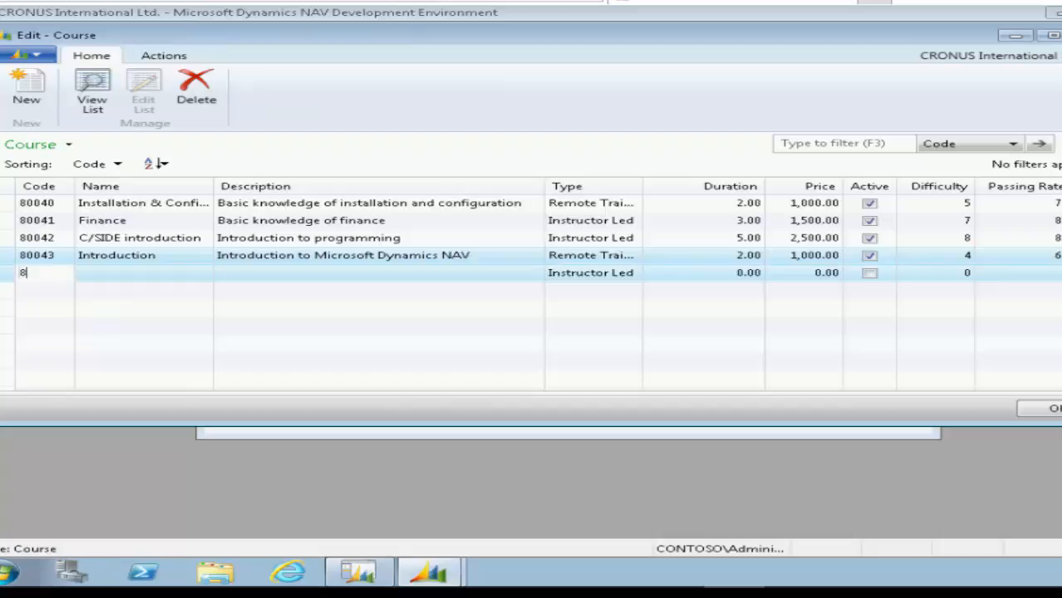
Enter course 80044 Application Setup, e-Learning, duration 2, price 1,000, active, difficulty 5, and start a new line.
text(0044)
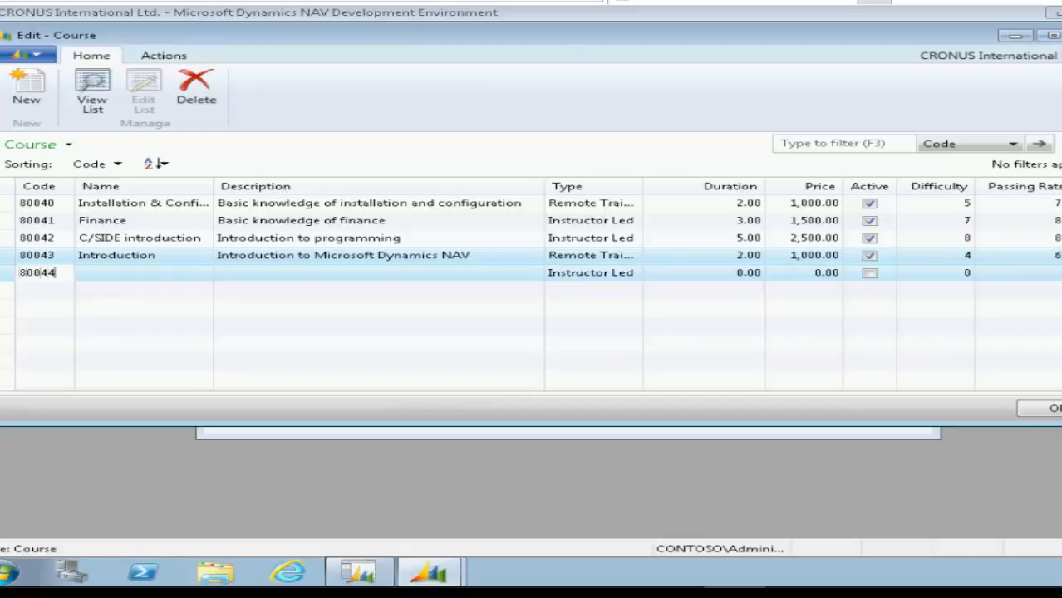
text(Application Setup)
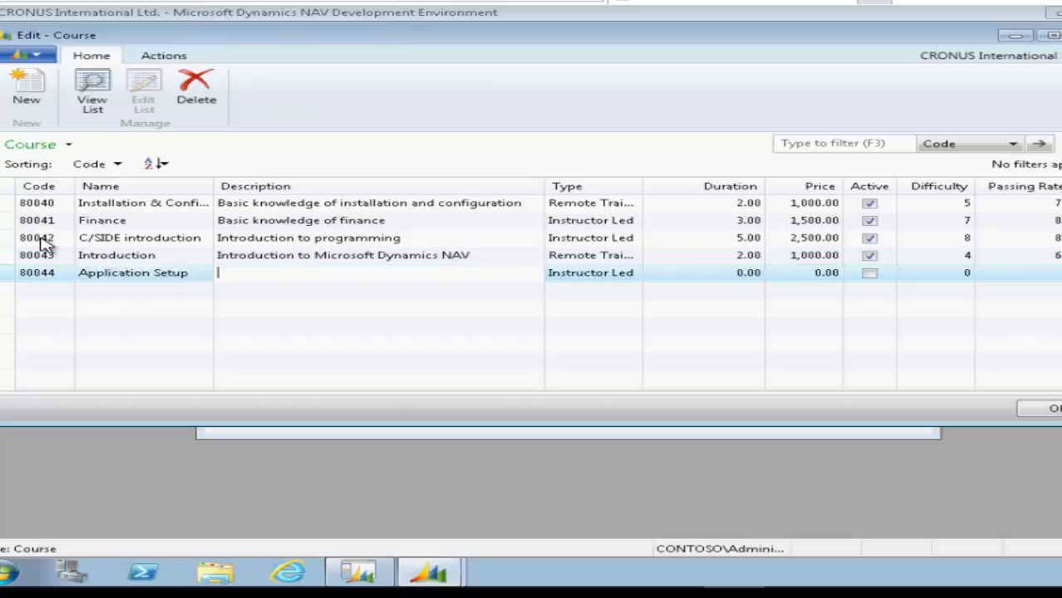
text(Basic knowledge of applicaiton setup)
click(935, 273)
text(5)
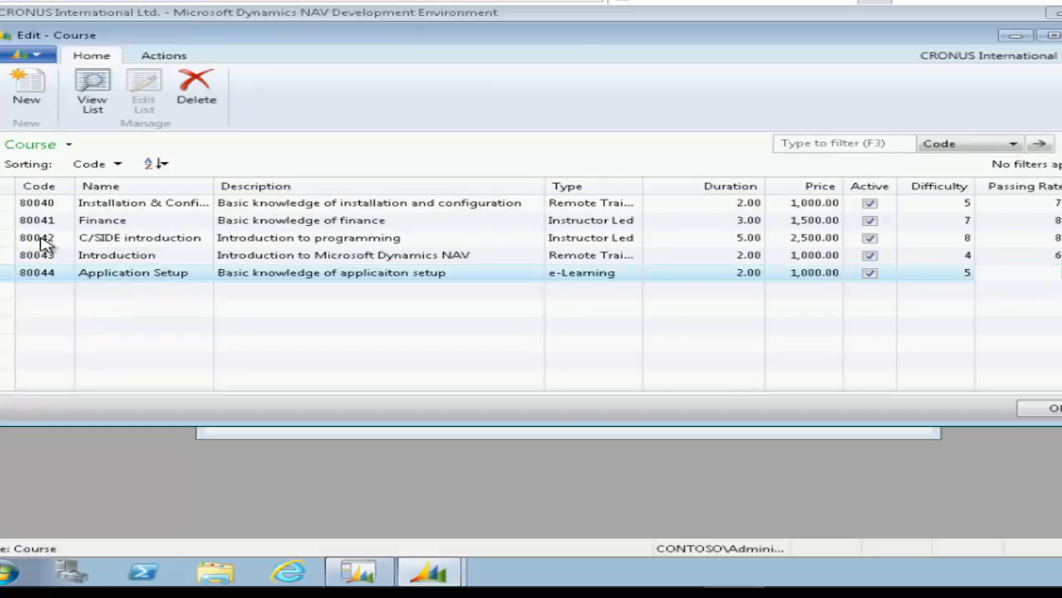
click(26, 83)
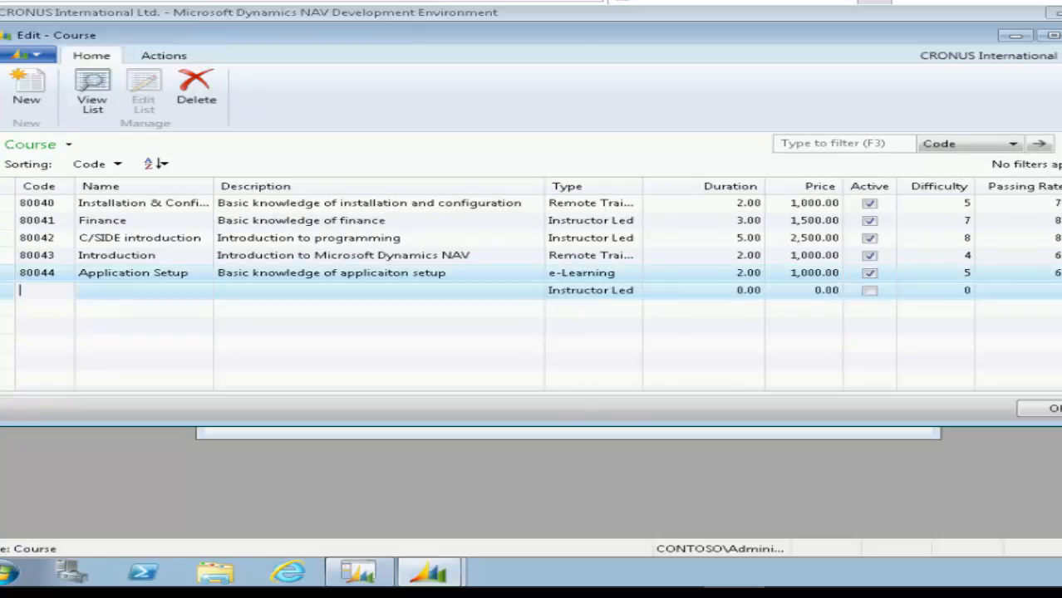
Enter code 80045, name Business Intelligence and description 'Basic knowledge of Business Intelligence'.
text(80045)
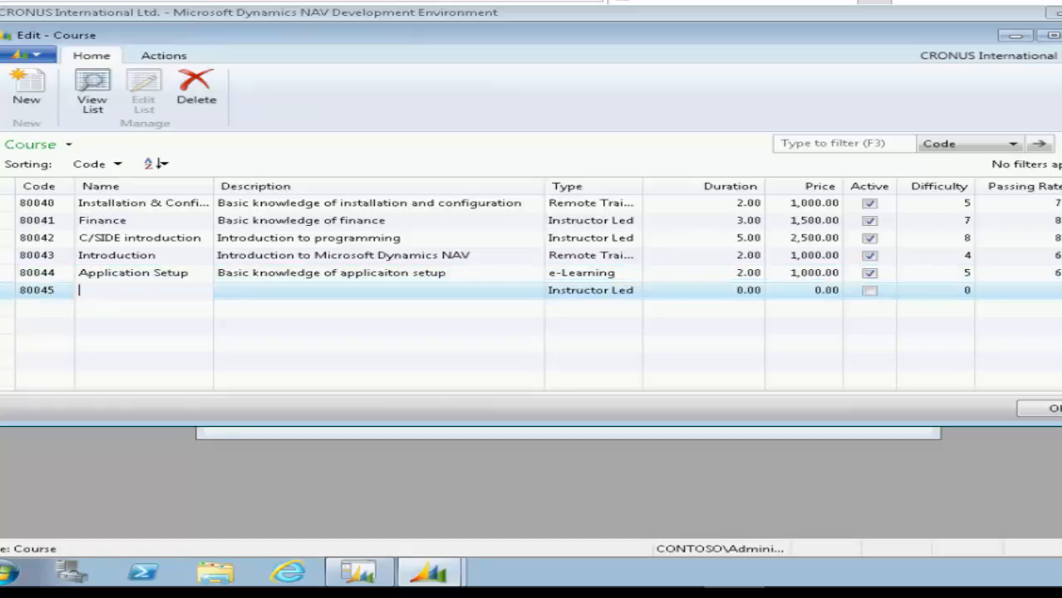
text(Business Int)
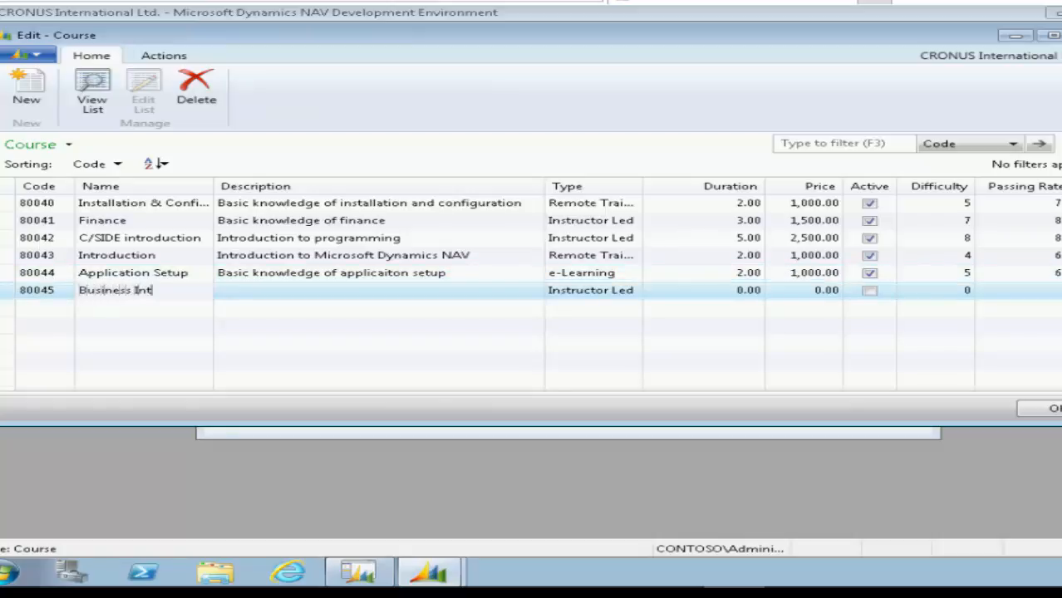
text(elligence)
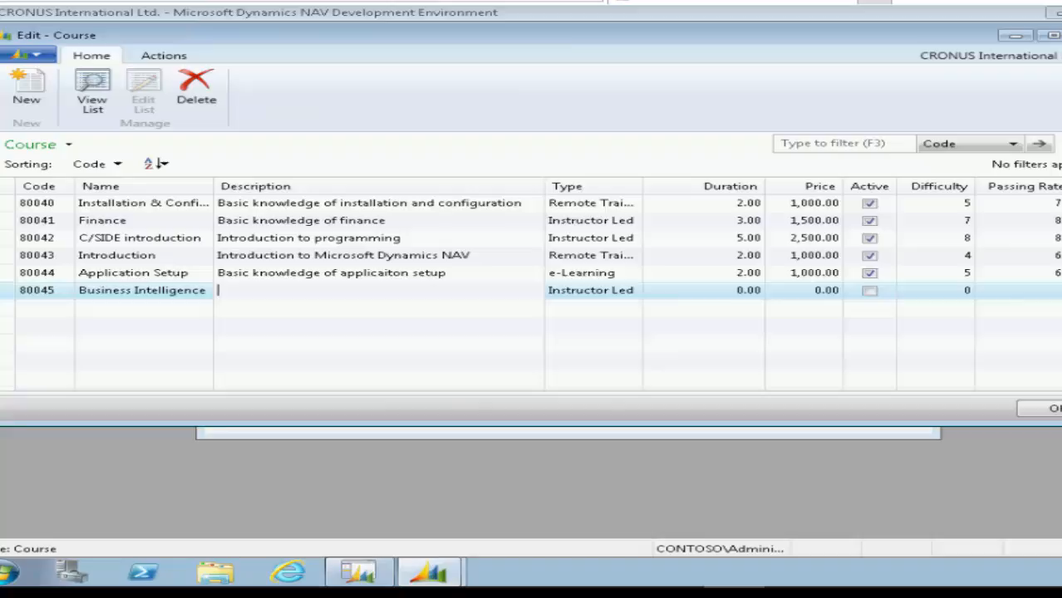
text(Basic knowled)
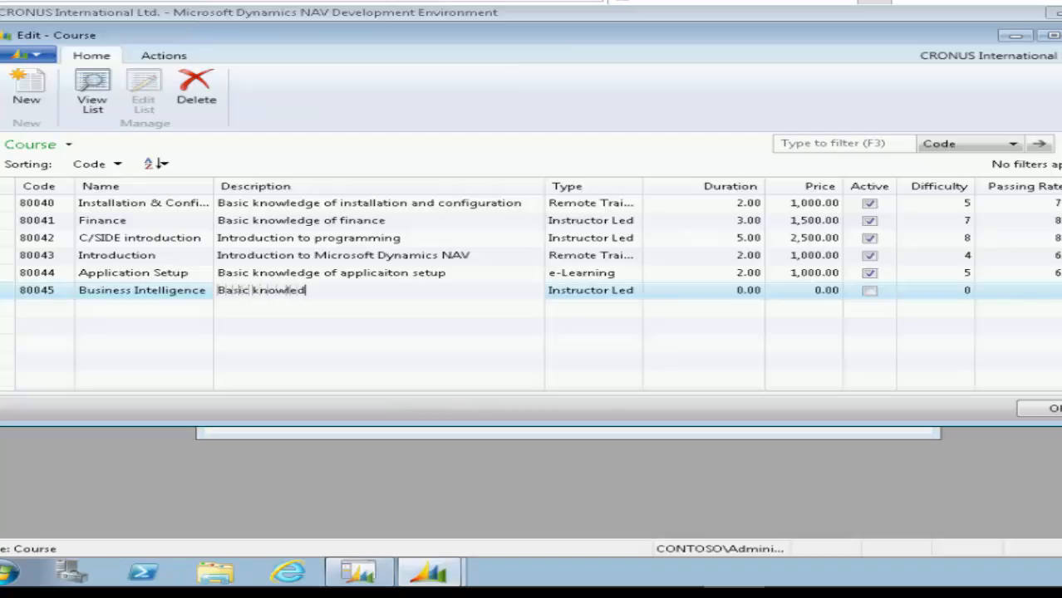
text(ge of Business I)
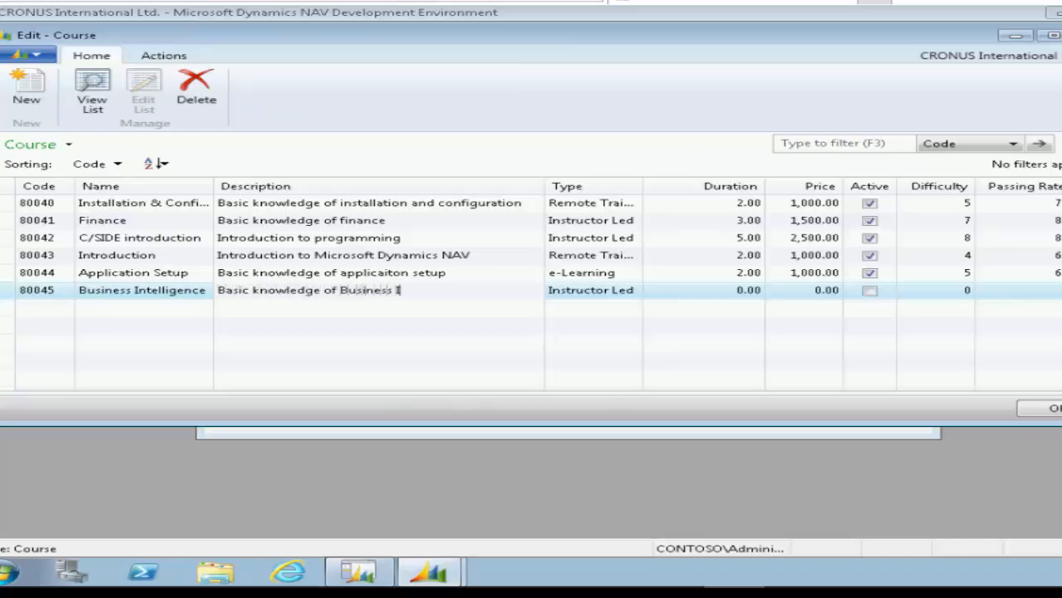
text(ntelligence)
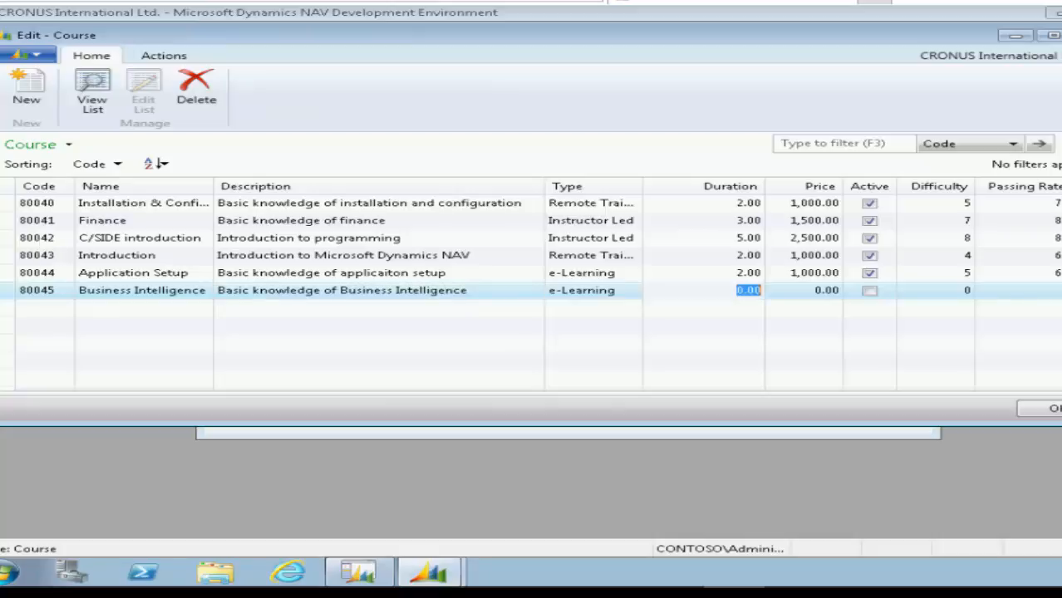
Set the price to 500 and begin editing the Application Setup course code.
text(500)
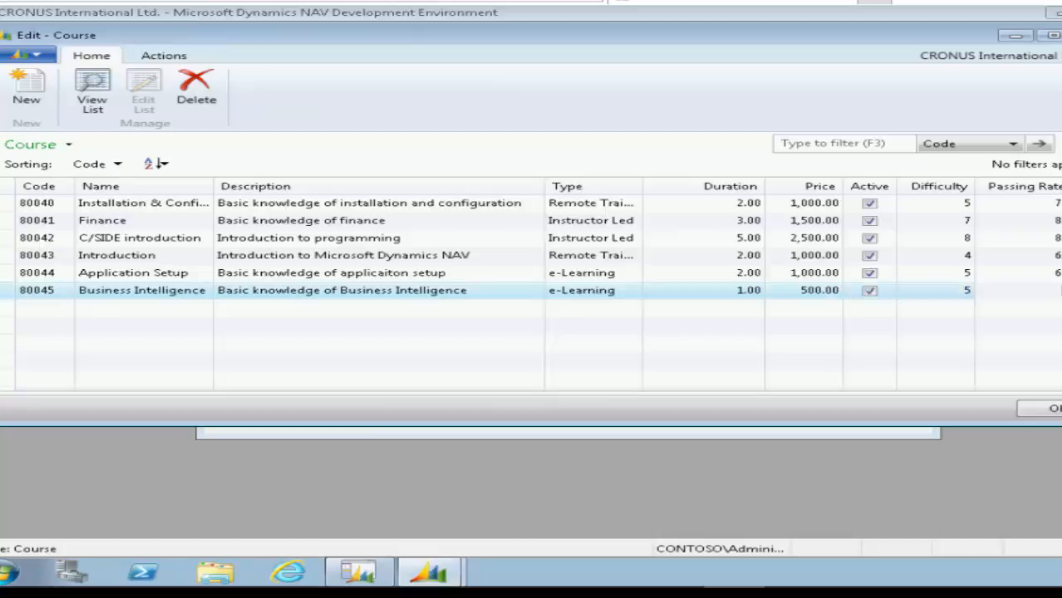
click(26, 84)
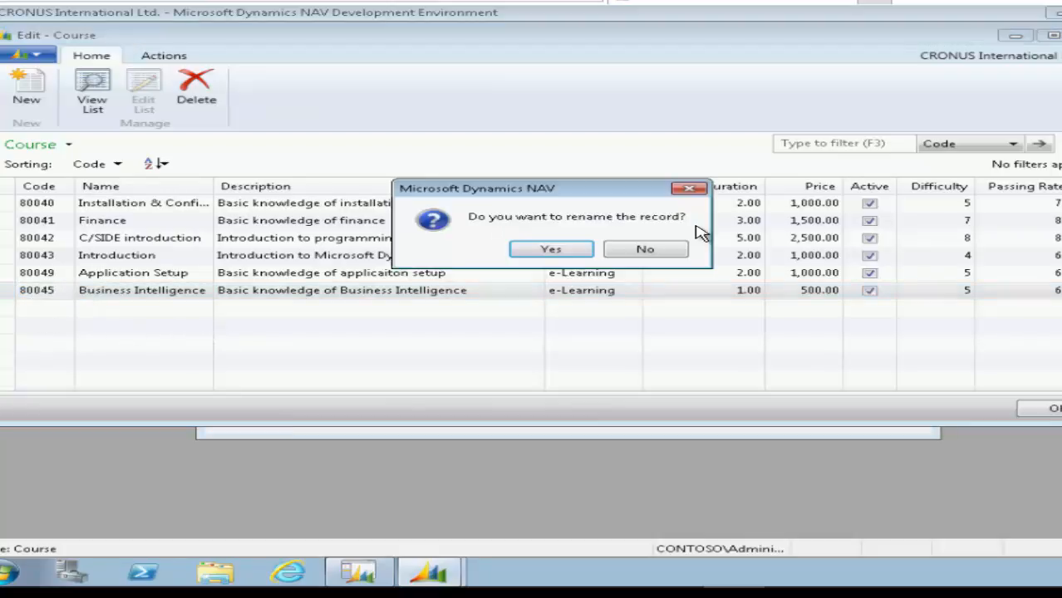
Confirm renaming the courses to codes 80049 and 80050.
click(551, 249)
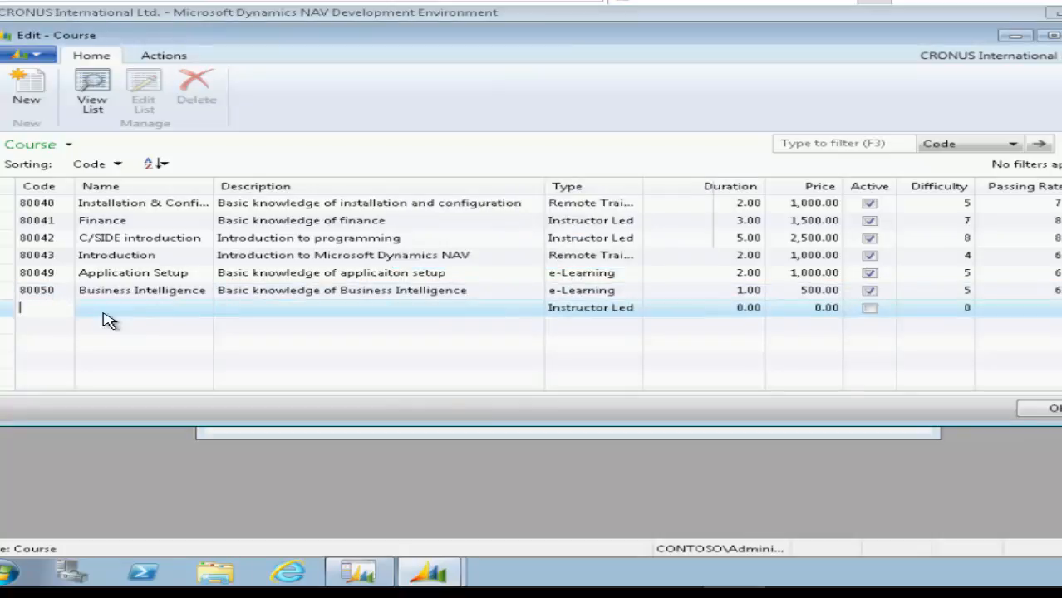
Enter a new course with code, name 'C/SIDE solution devel…' and description 'Advanced topics in programming'.
text(80041)
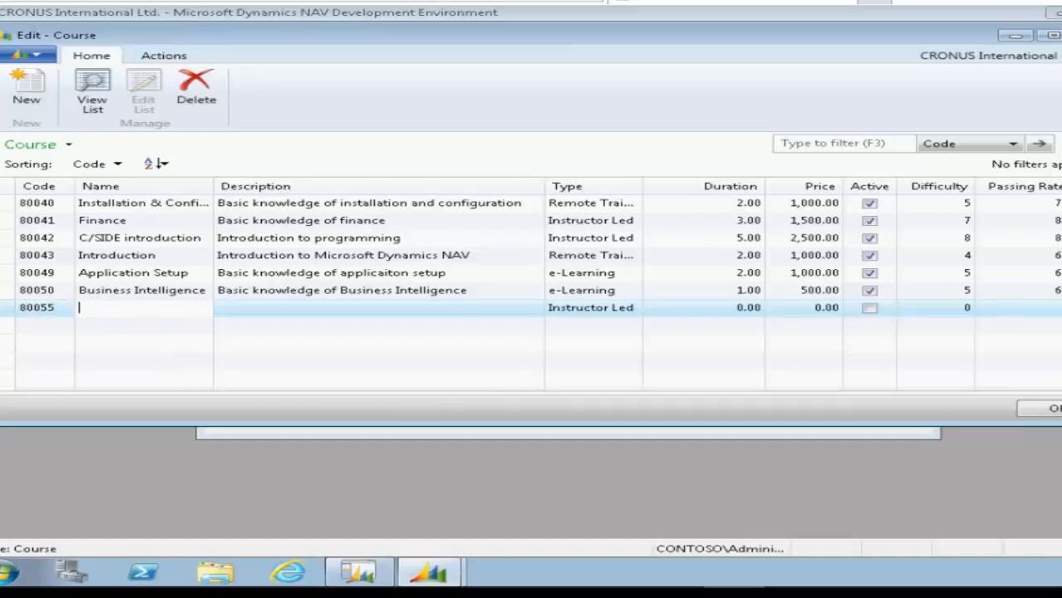
text(C/SIDE)
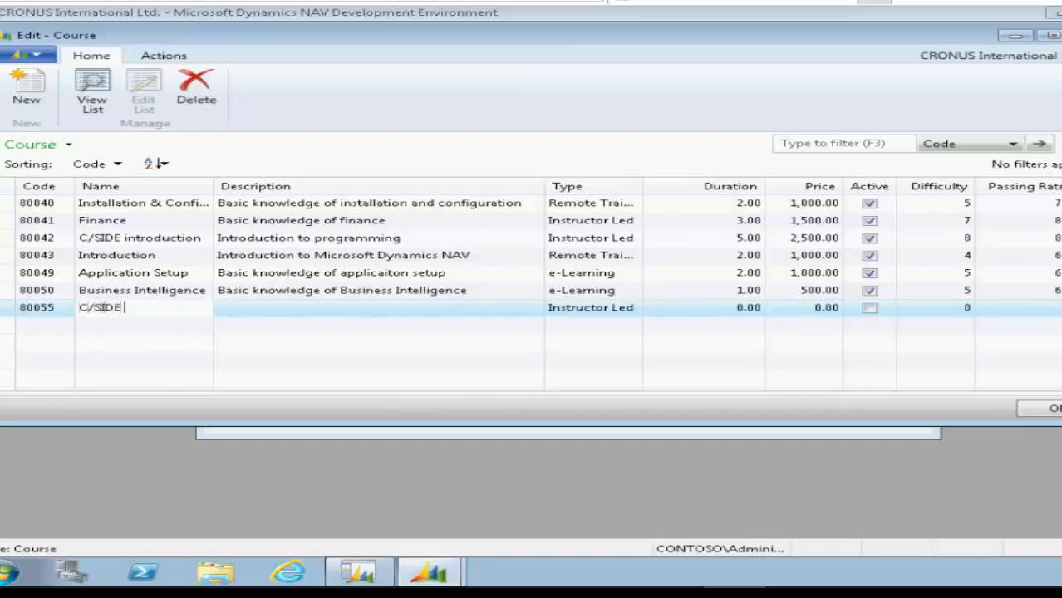
text(solution)
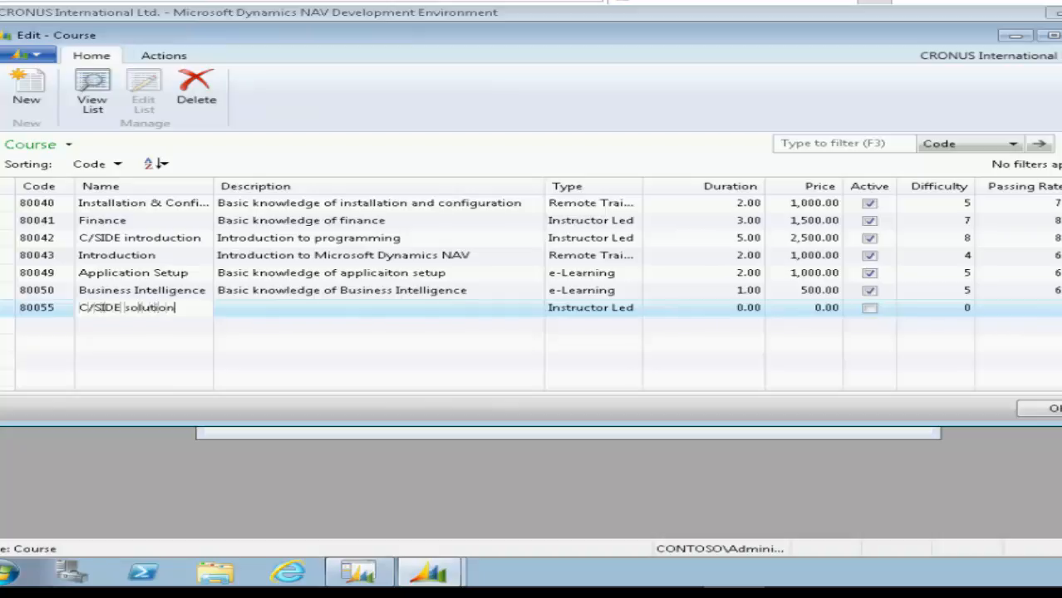
text(devel)
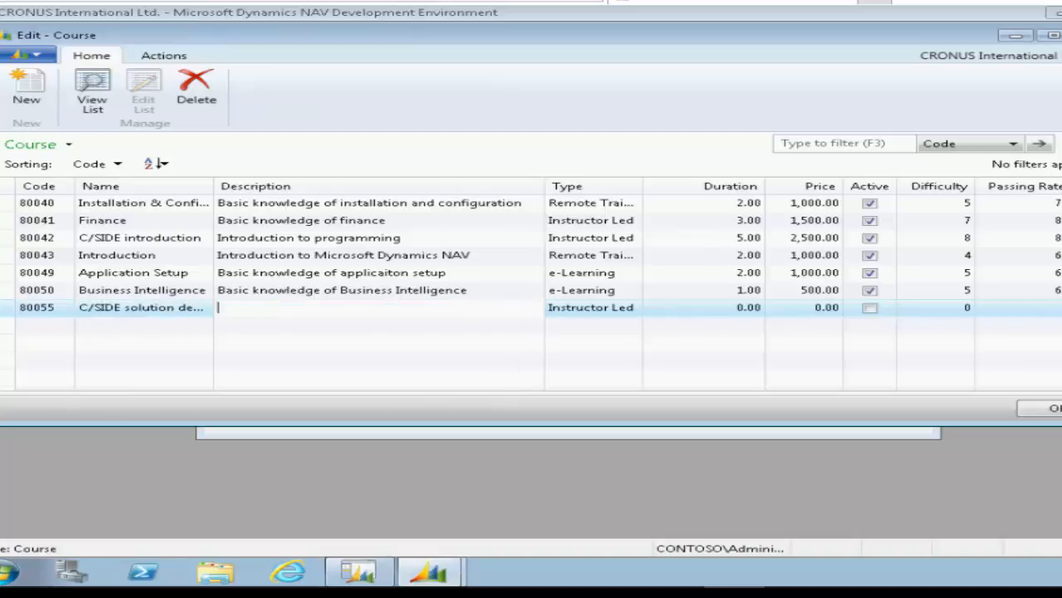
text(Advanced topi)
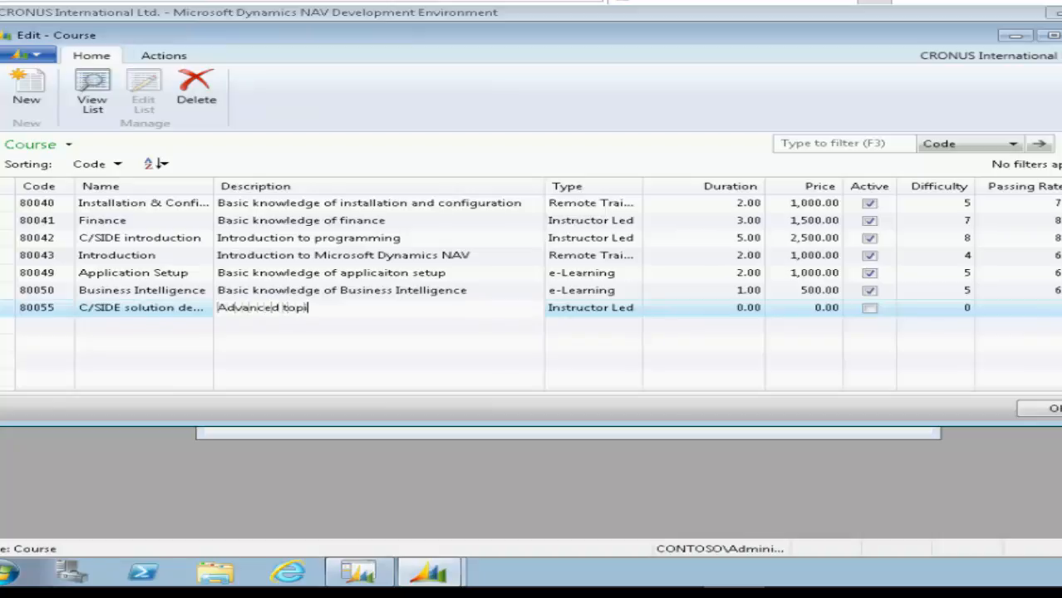
text(cs in programming)
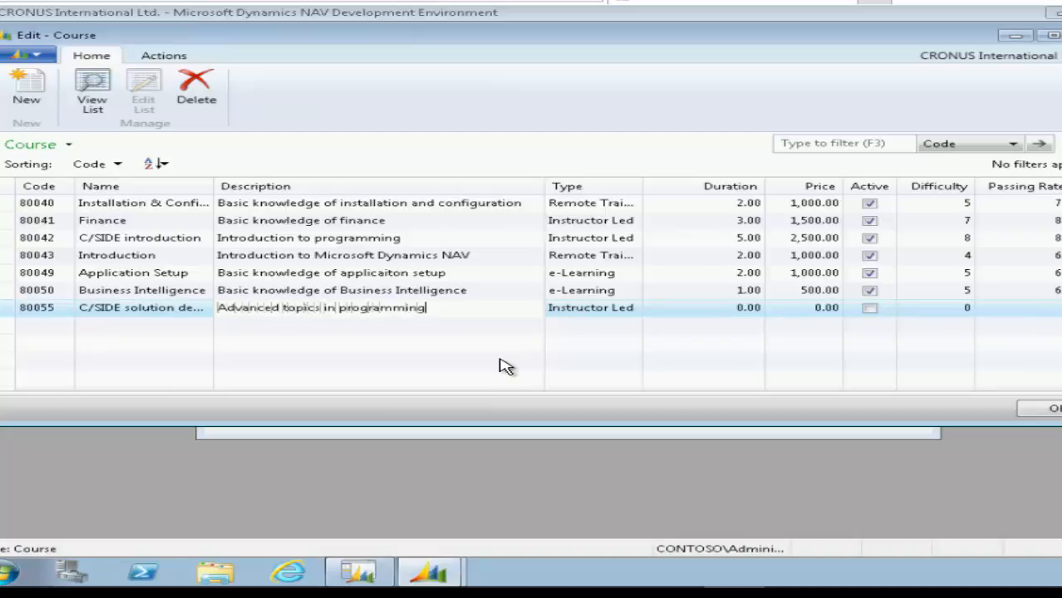